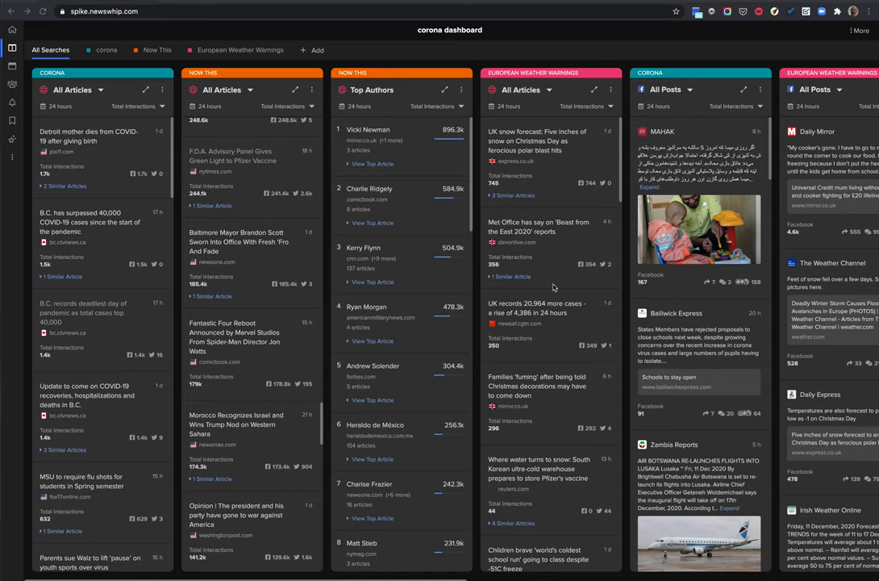
{"action": "mouse_move", "coordinate": [316, 275]}
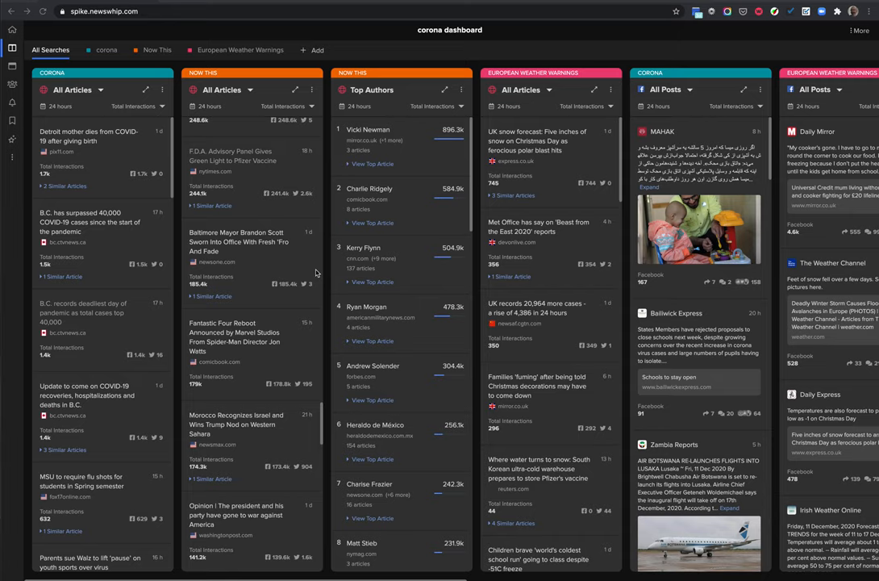
{"action": "mouse_move", "coordinate": [327, 264]}
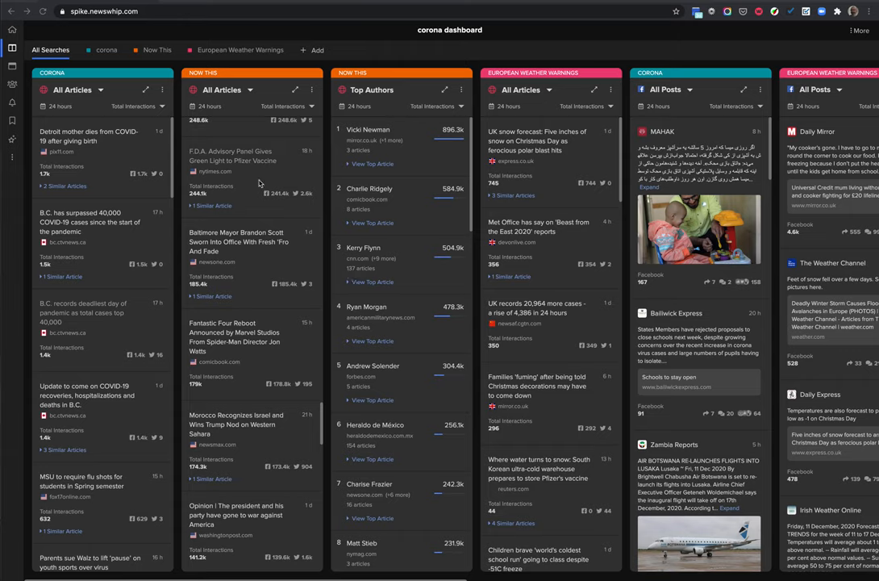
{"action": "mouse_move", "coordinate": [275, 175]}
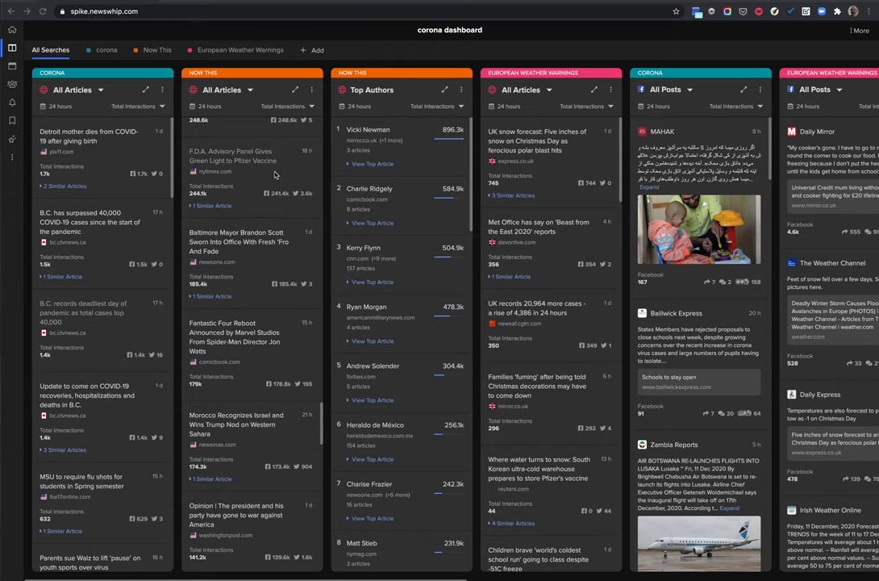
Open the F.D.A. Pfizer vaccine article and view its Spike stats: 241.4k Facebook, 2,638 tweets, 12 pins.
{"action": "left_click", "coordinate": [234, 156]}
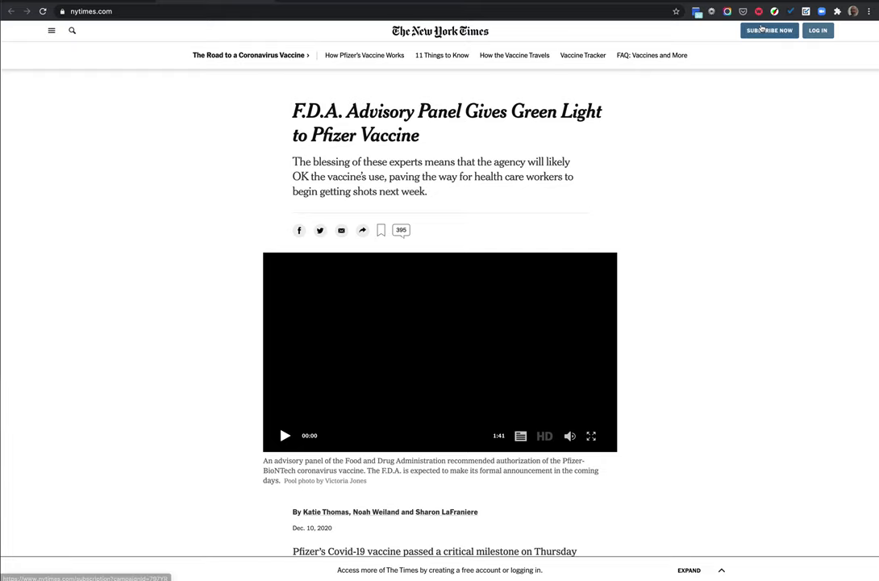
{"action": "mouse_move", "coordinate": [758, 10]}
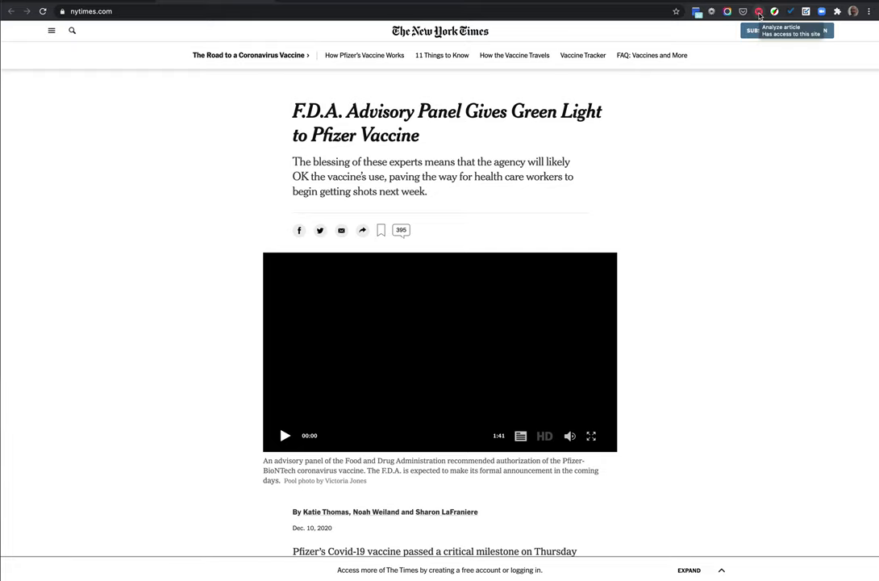
{"action": "left_click", "coordinate": [761, 11]}
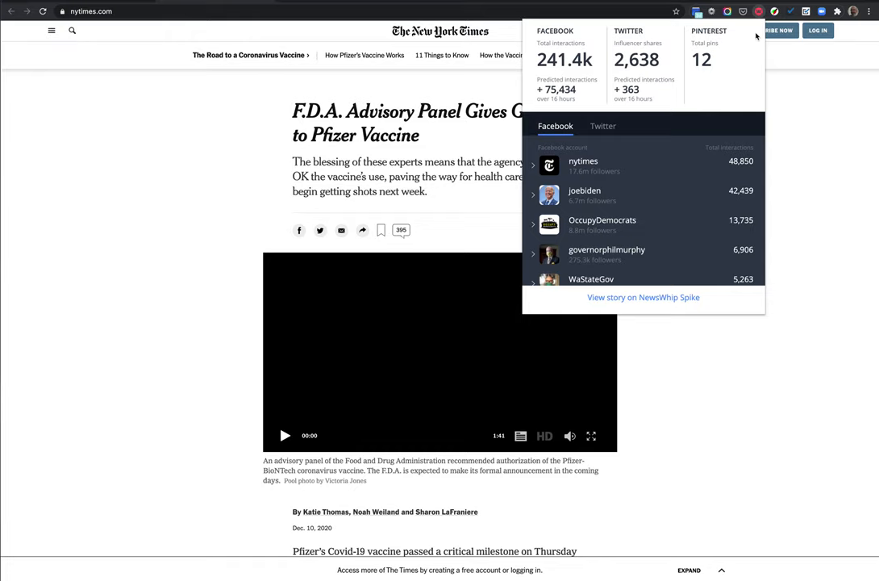
{"action": "mouse_move", "coordinate": [591, 41]}
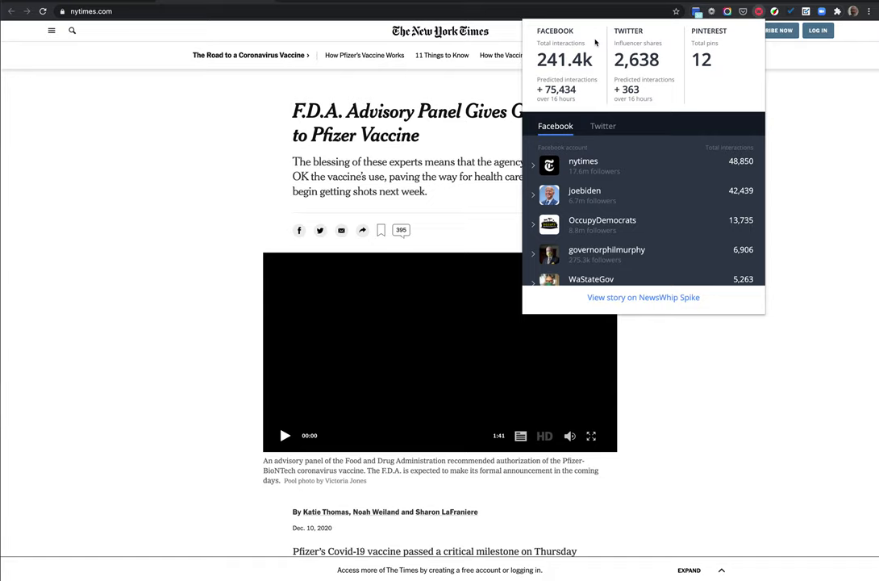
{"action": "mouse_move", "coordinate": [594, 59]}
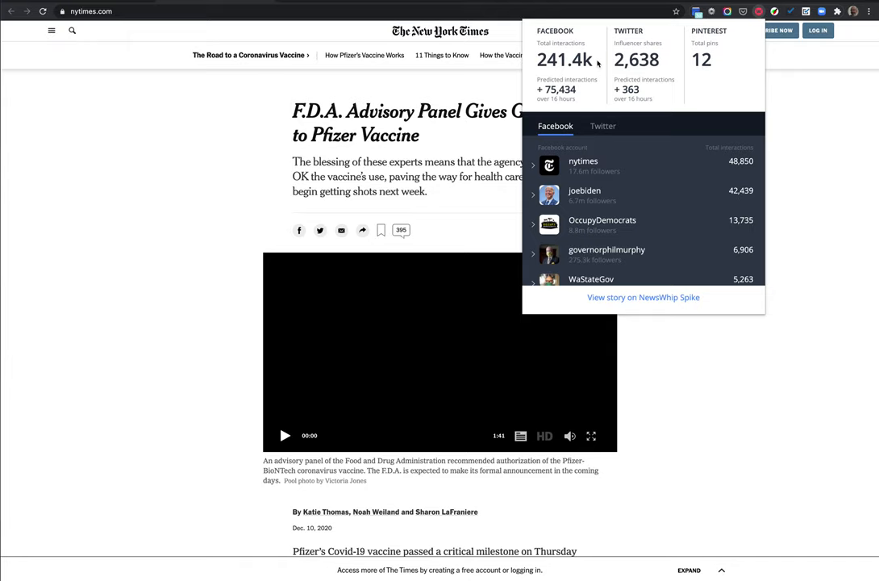
{"action": "mouse_move", "coordinate": [671, 69]}
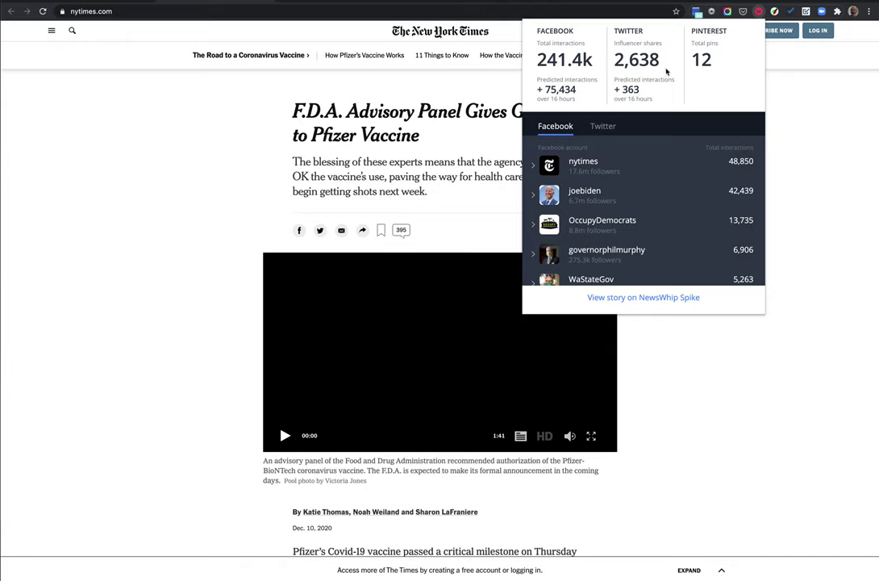
{"action": "mouse_move", "coordinate": [657, 67]}
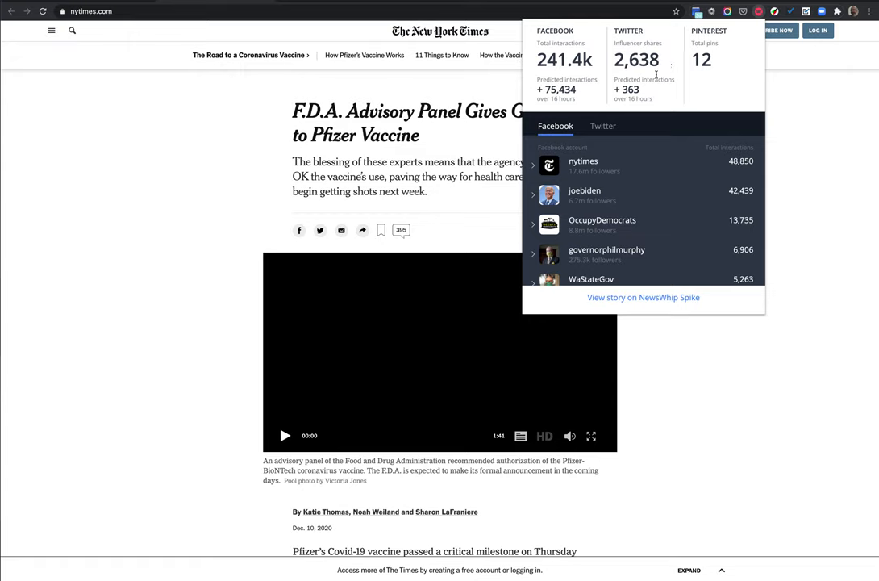
{"action": "mouse_move", "coordinate": [721, 65]}
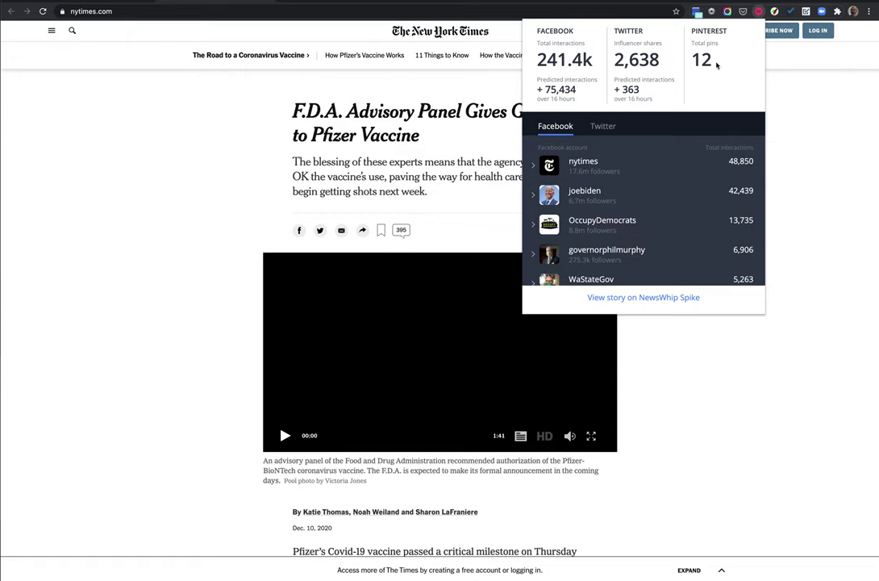
{"action": "mouse_move", "coordinate": [723, 62]}
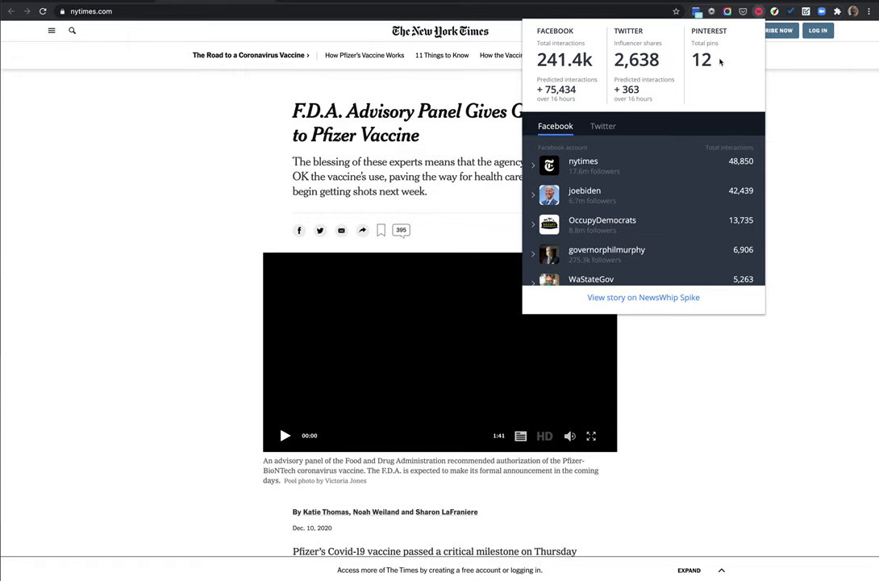
{"action": "mouse_move", "coordinate": [670, 89]}
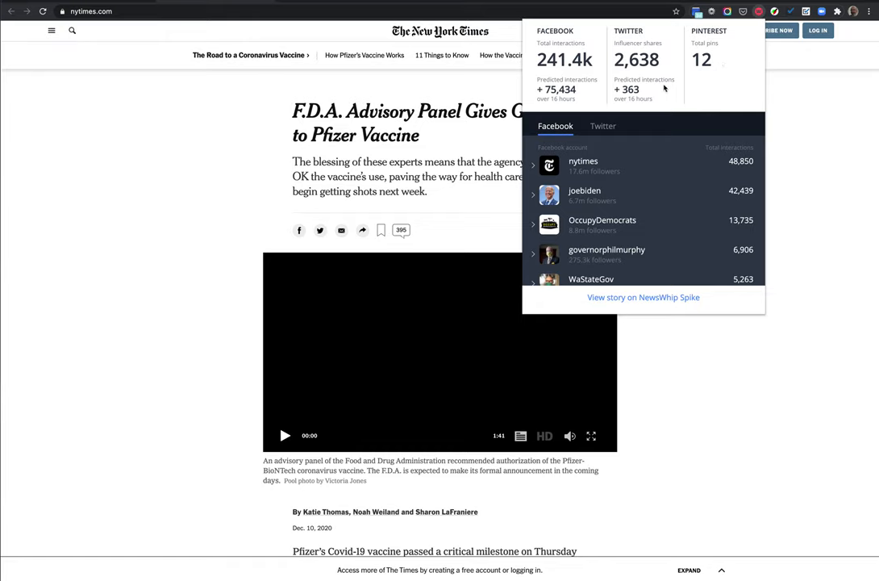
{"action": "mouse_move", "coordinate": [593, 100]}
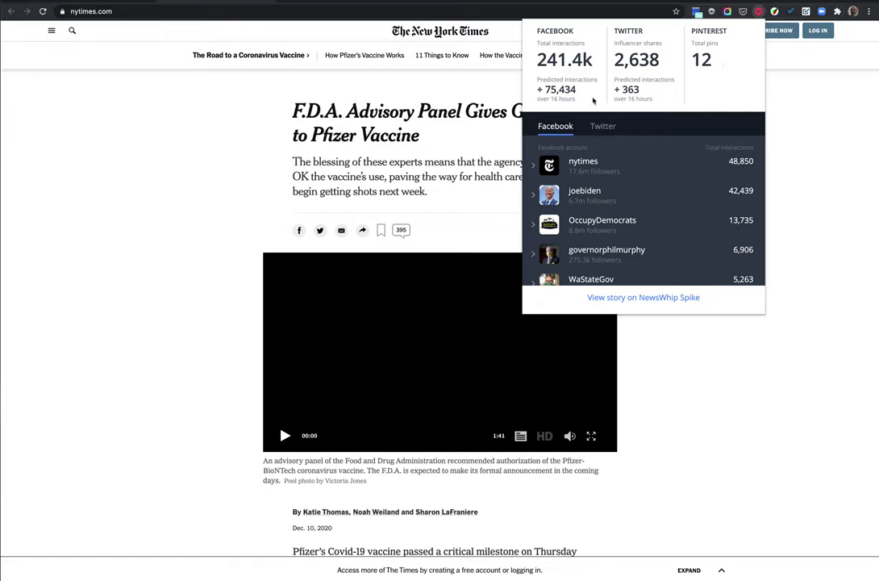
{"action": "mouse_move", "coordinate": [615, 88]}
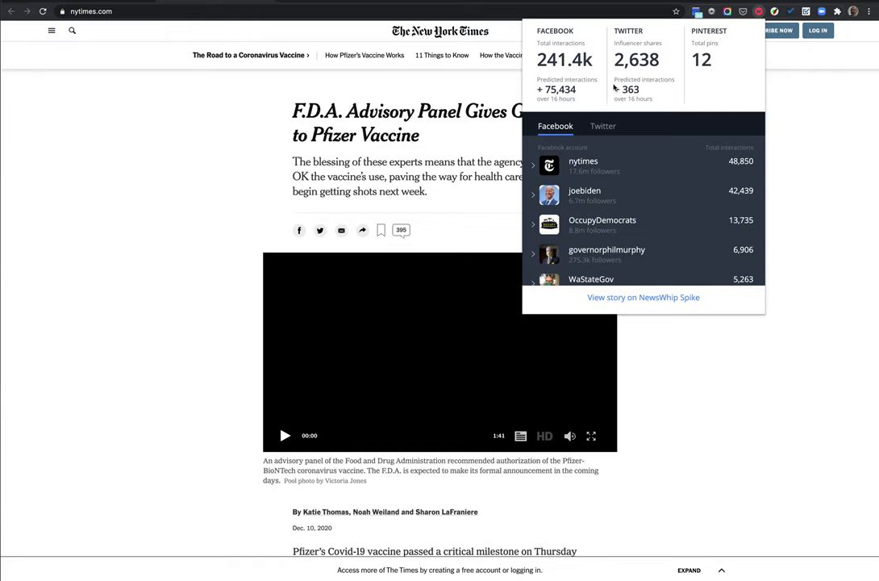
{"action": "mouse_move", "coordinate": [612, 125]}
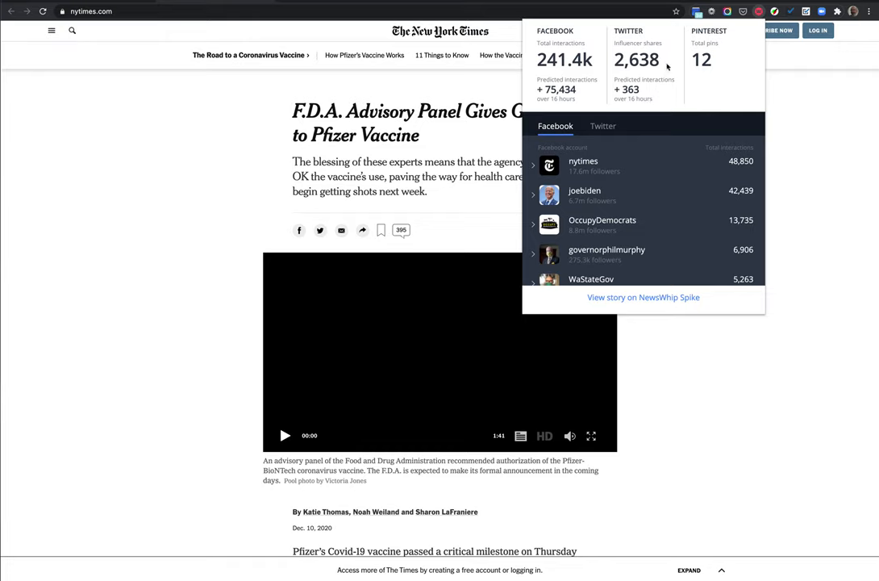
{"action": "mouse_move", "coordinate": [668, 62]}
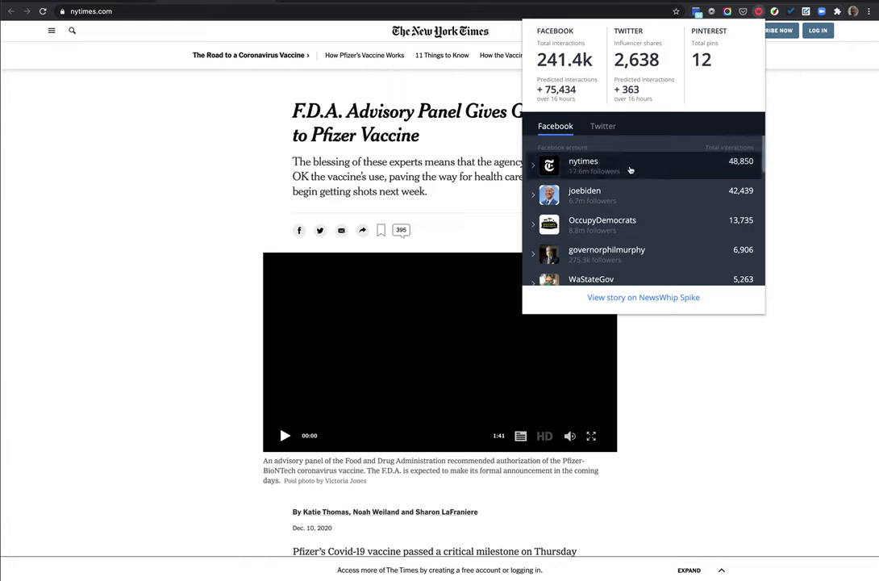
{"action": "mouse_move", "coordinate": [626, 168]}
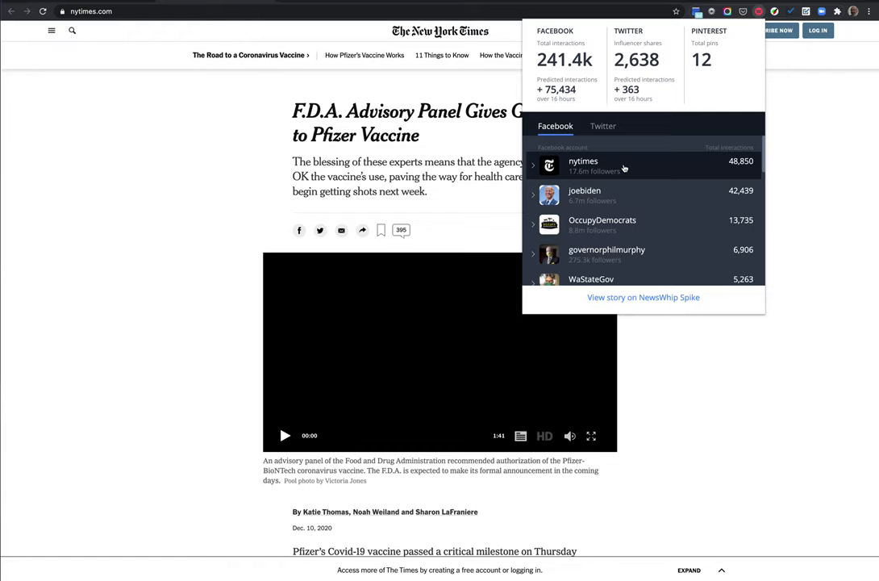
{"action": "mouse_move", "coordinate": [628, 170]}
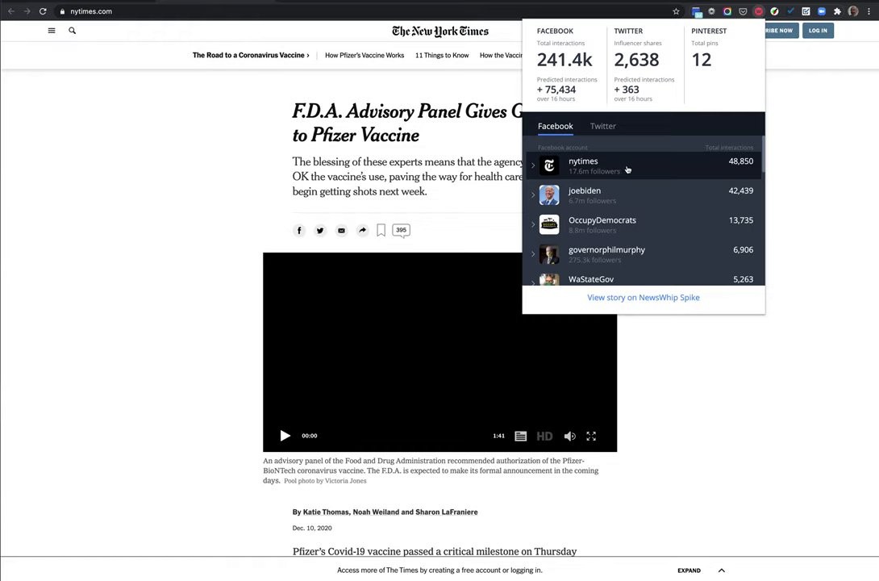
{"action": "mouse_move", "coordinate": [641, 167]}
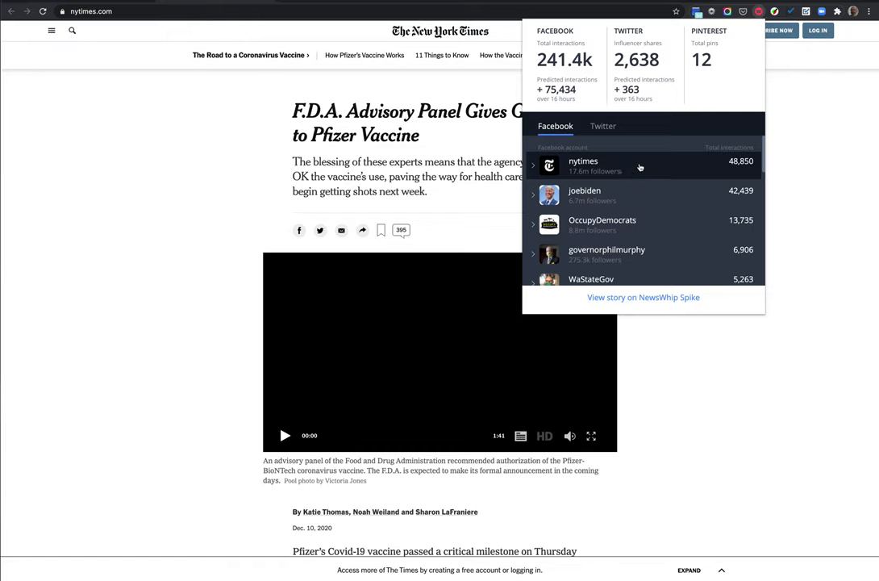
{"action": "mouse_move", "coordinate": [687, 168]}
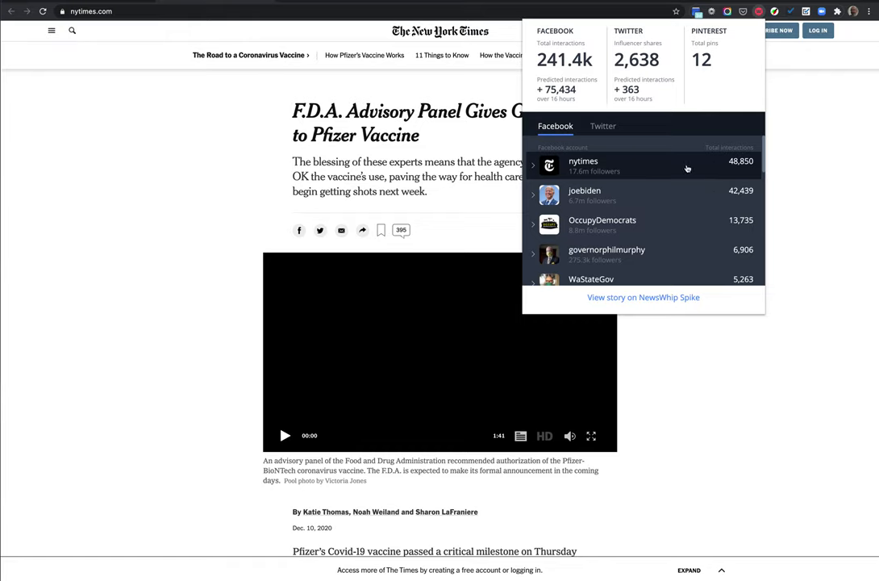
{"action": "mouse_move", "coordinate": [684, 168]}
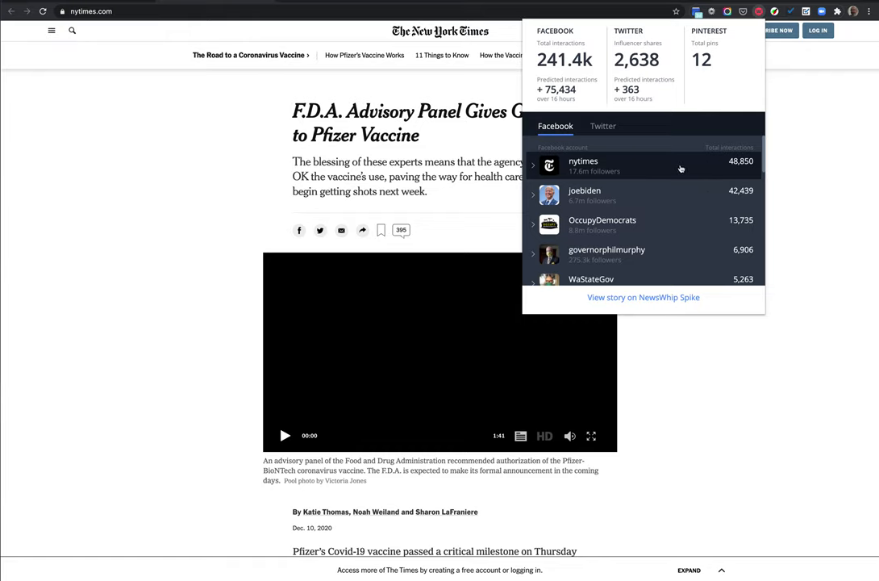
{"action": "mouse_move", "coordinate": [673, 175]}
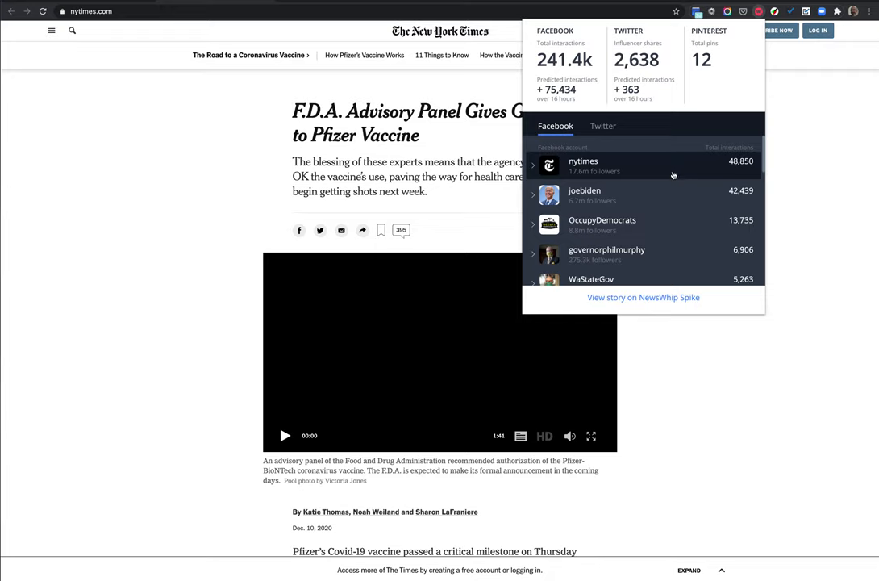
Scroll the Facebook sharer list down to the jeffmerkley entry and its December 10th, 2020 post.
{"action": "scroll", "scroll_direction": "down", "scroll_amount": 3}
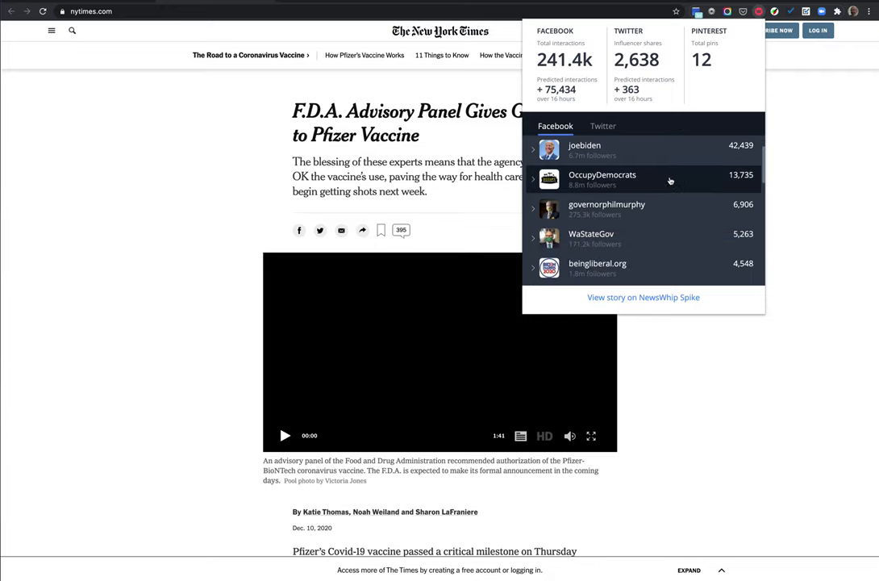
{"action": "mouse_move", "coordinate": [683, 185]}
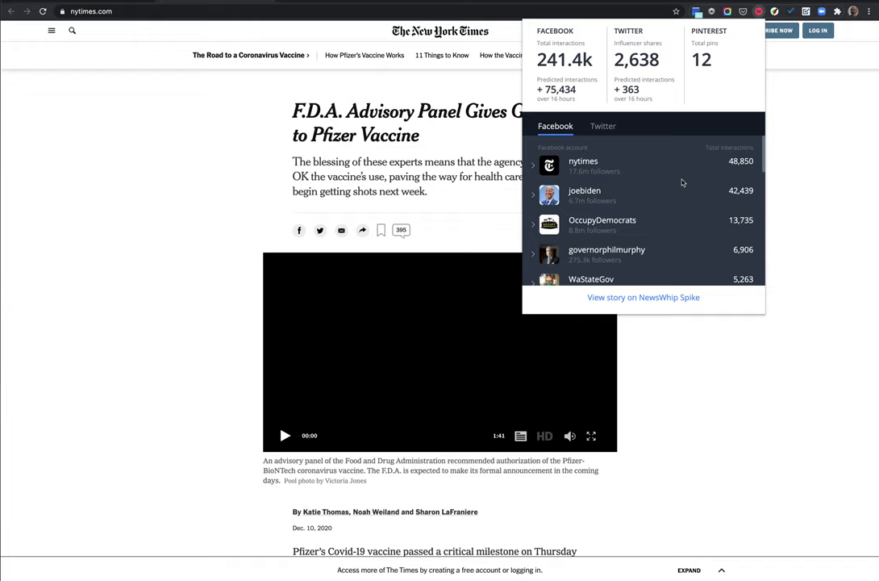
{"action": "mouse_move", "coordinate": [680, 188]}
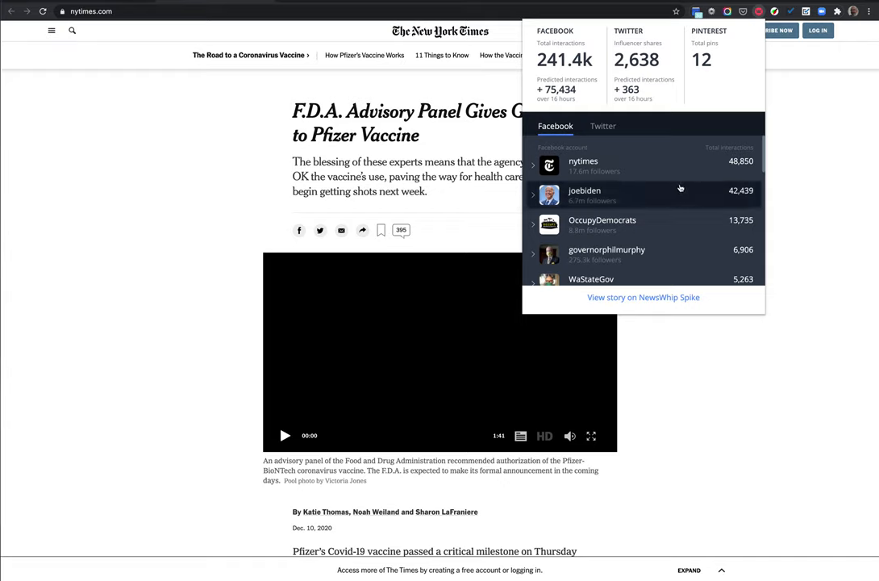
{"action": "mouse_move", "coordinate": [678, 195]}
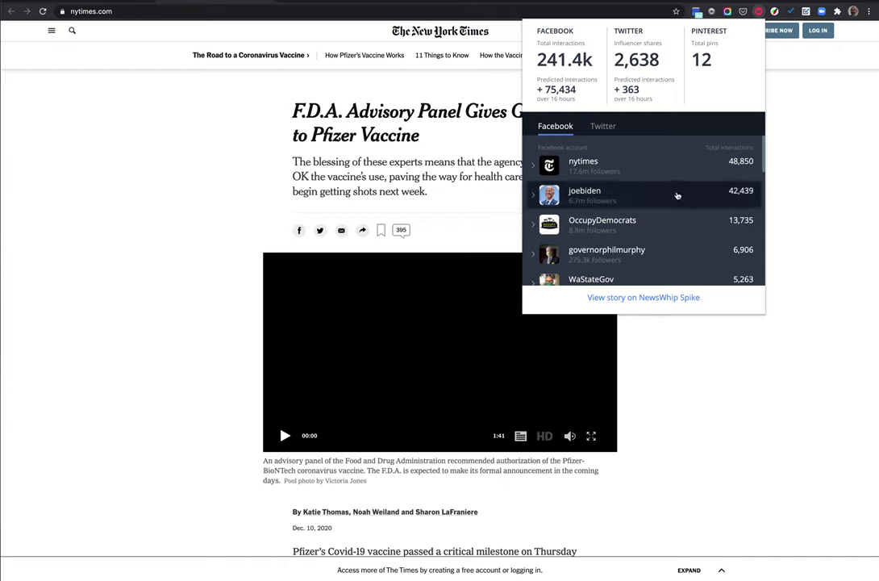
{"action": "scroll", "scroll_direction": "down", "scroll_amount": 3}
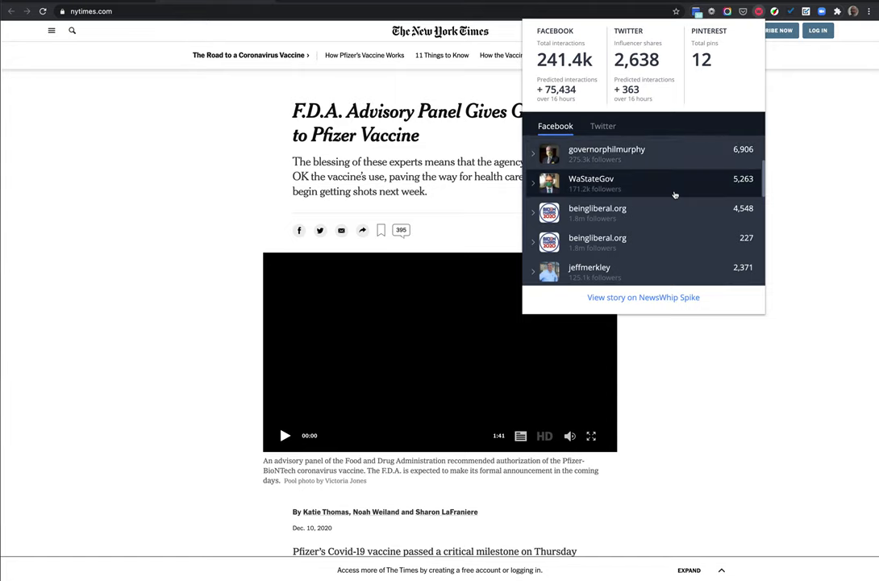
{"action": "scroll", "scroll_direction": "down", "scroll_amount": 3}
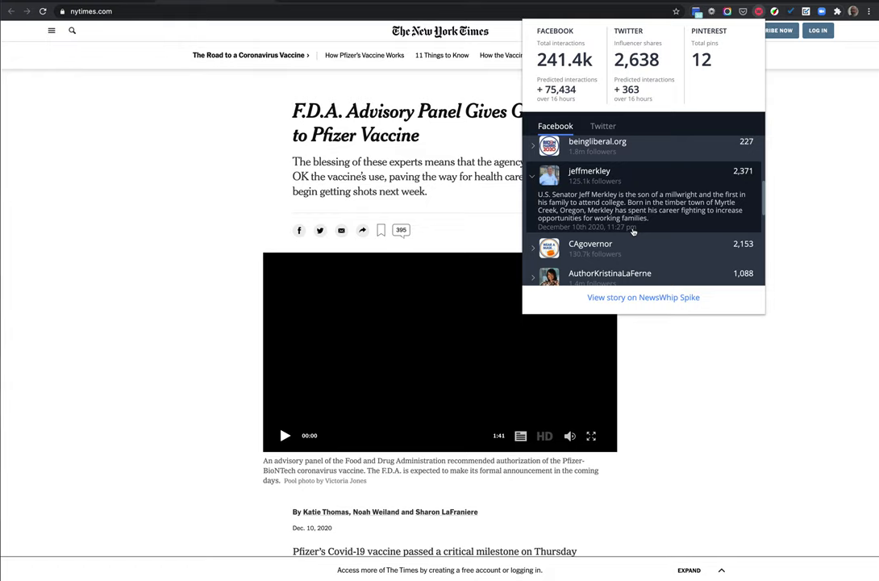
{"action": "mouse_move", "coordinate": [646, 220]}
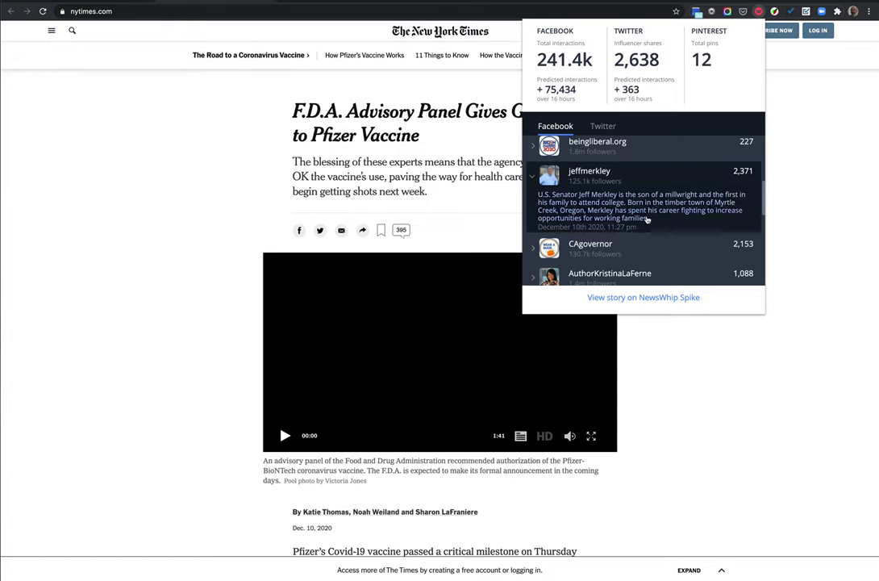
{"action": "mouse_move", "coordinate": [649, 177]}
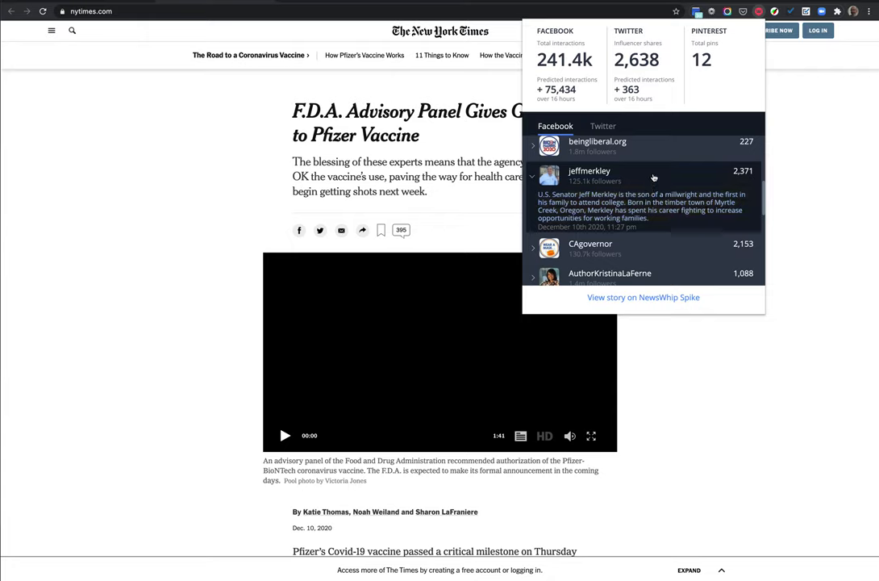
{"action": "left_click", "coordinate": [603, 126]}
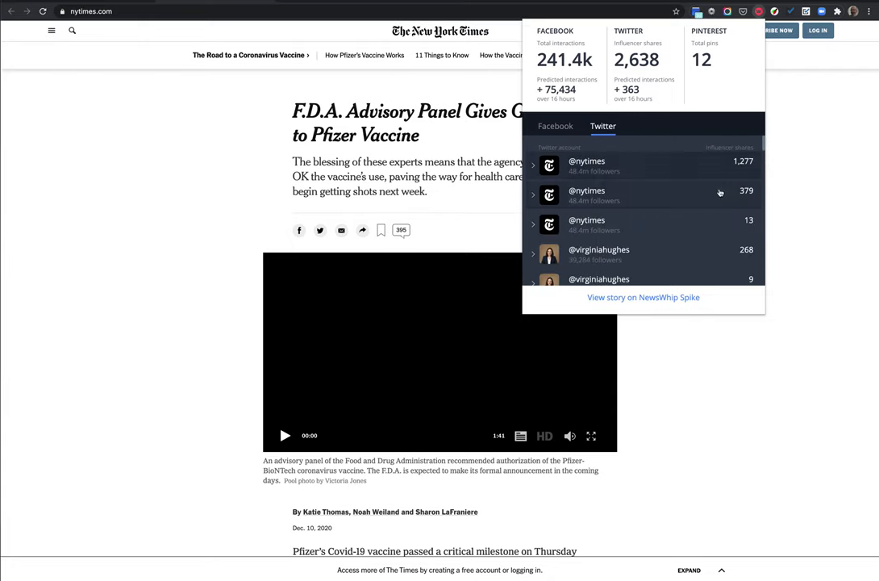
{"action": "mouse_move", "coordinate": [662, 183]}
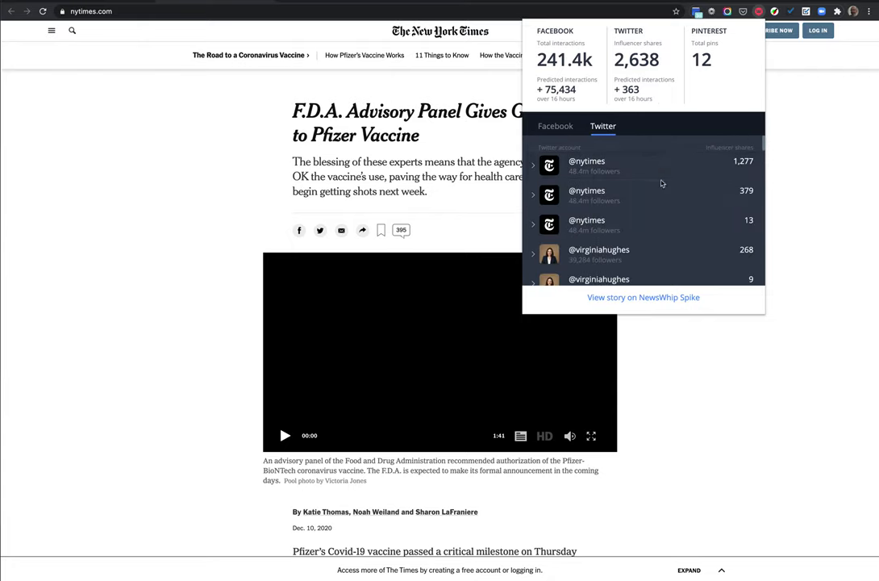
{"action": "mouse_move", "coordinate": [645, 172]}
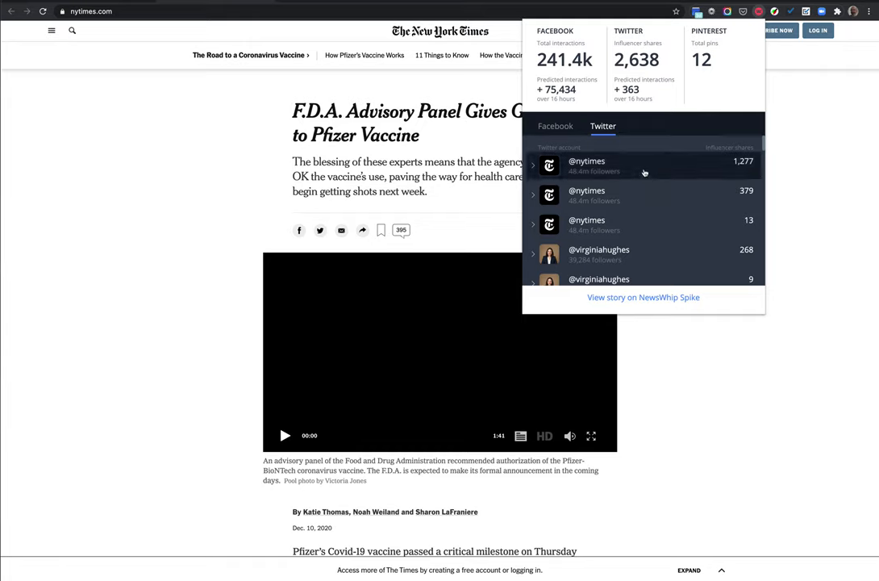
{"action": "mouse_move", "coordinate": [664, 168]}
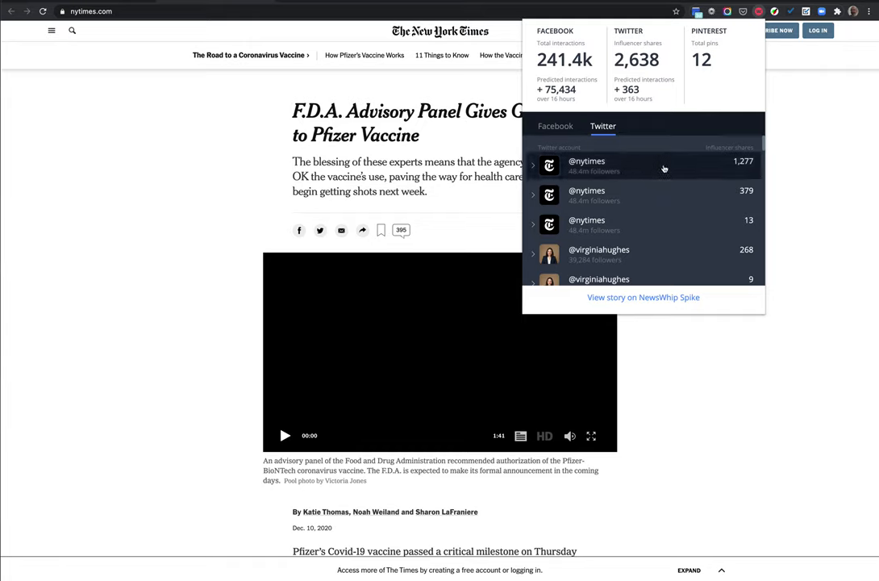
{"action": "mouse_move", "coordinate": [710, 168]}
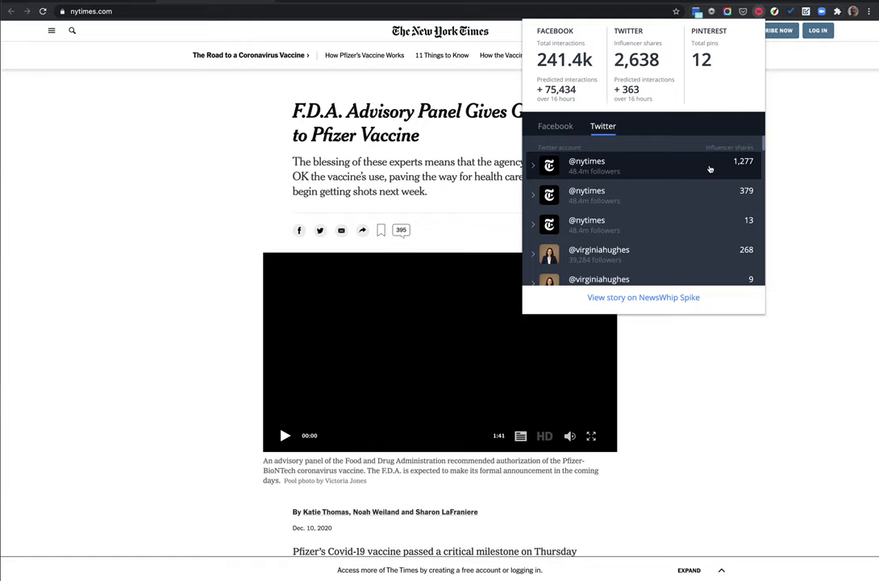
{"action": "mouse_move", "coordinate": [673, 166]}
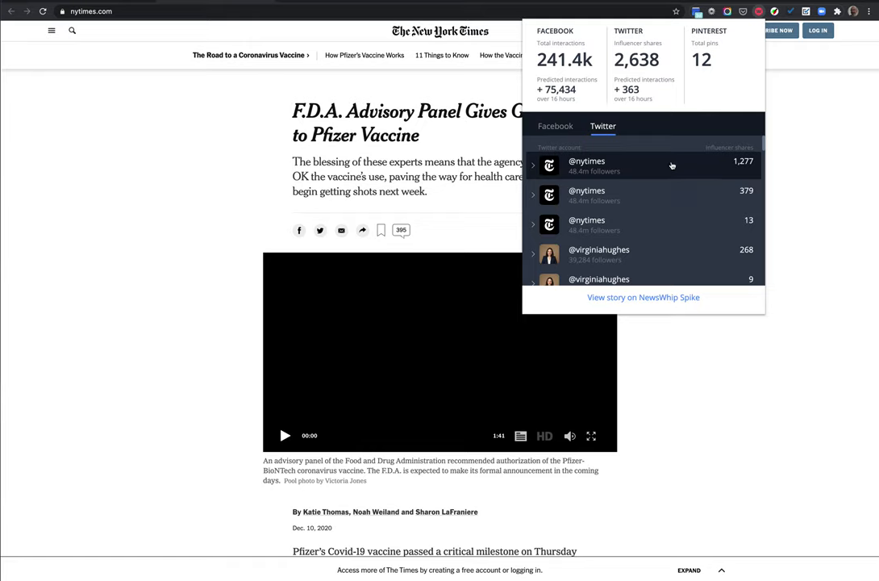
{"action": "mouse_move", "coordinate": [659, 203]}
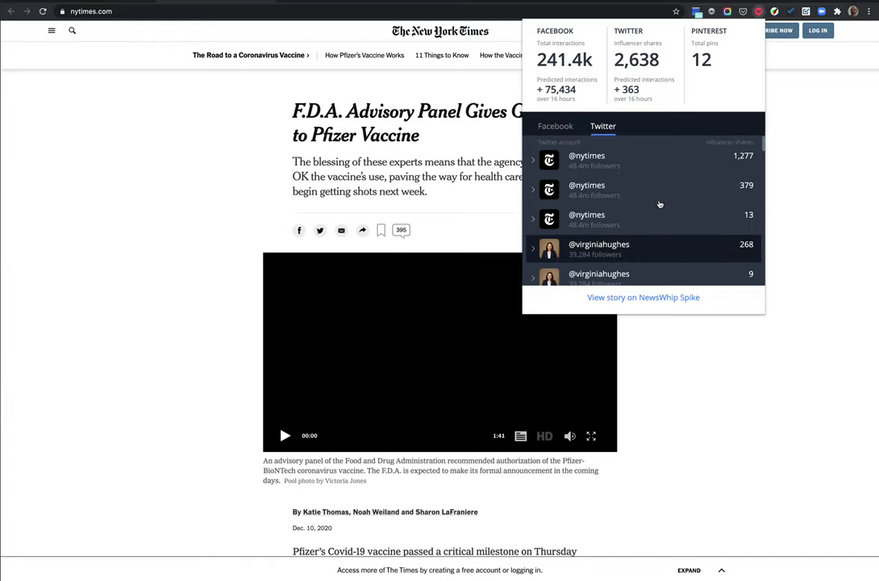
{"action": "mouse_move", "coordinate": [660, 203]}
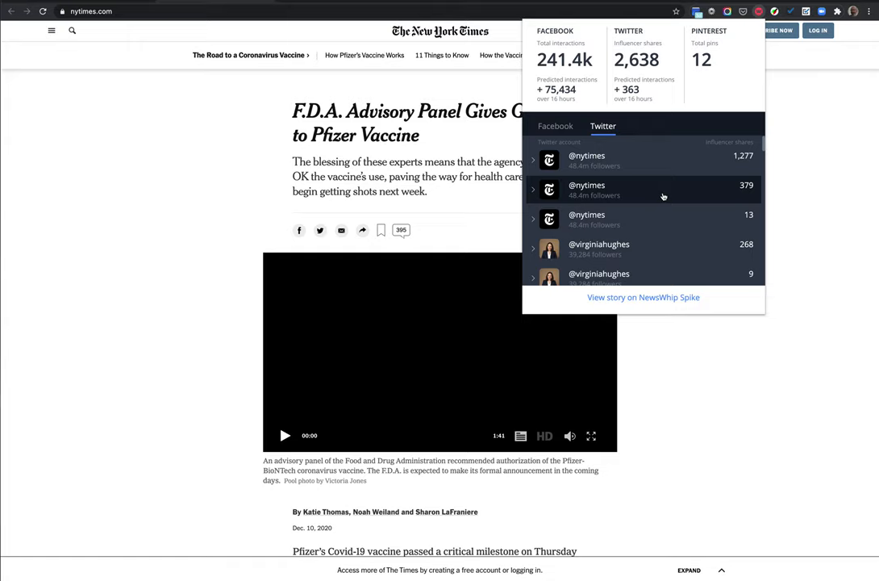
{"action": "mouse_move", "coordinate": [664, 216]}
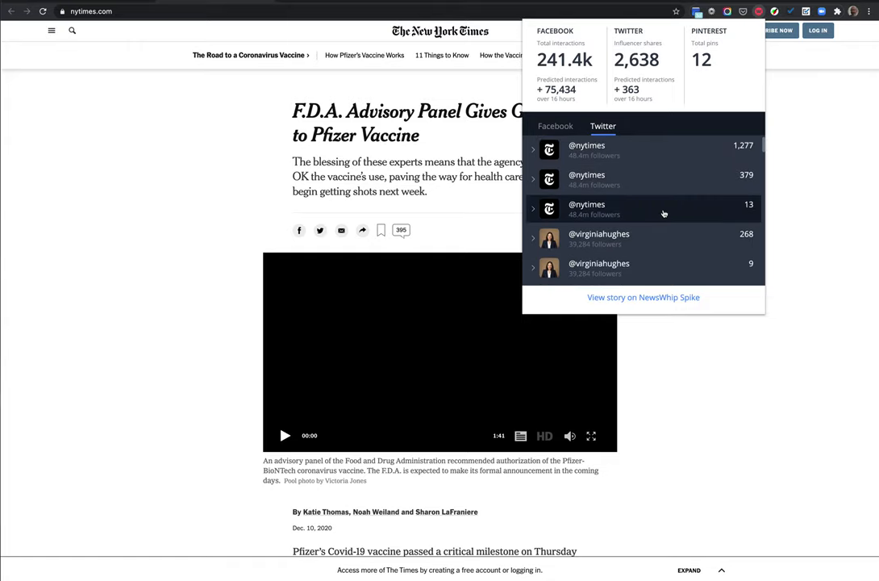
{"action": "scroll", "scroll_direction": "down", "scroll_amount": 3}
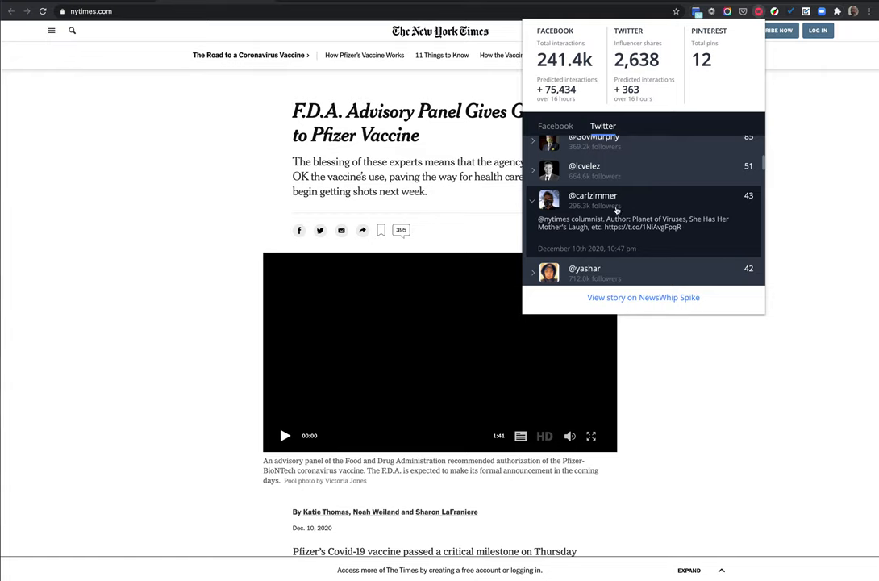
{"action": "mouse_move", "coordinate": [696, 203]}
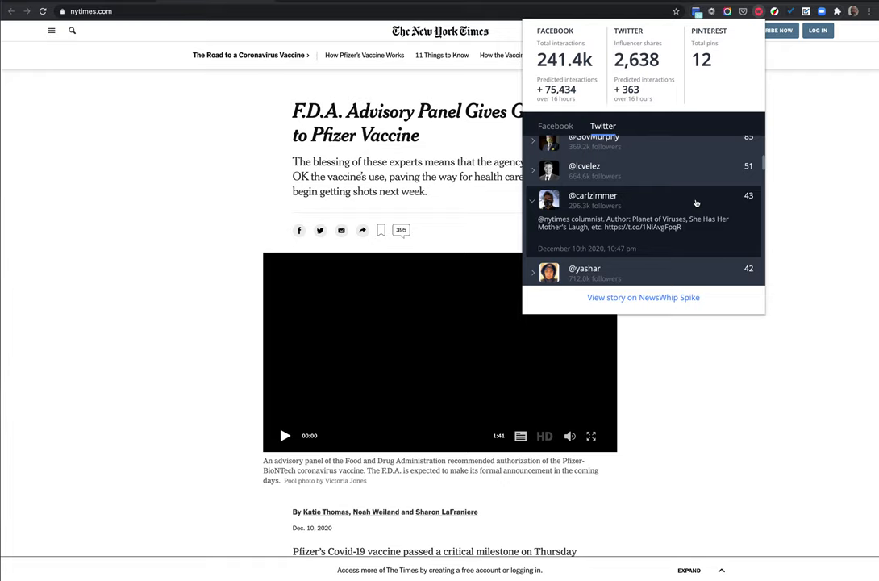
{"action": "mouse_move", "coordinate": [695, 197]}
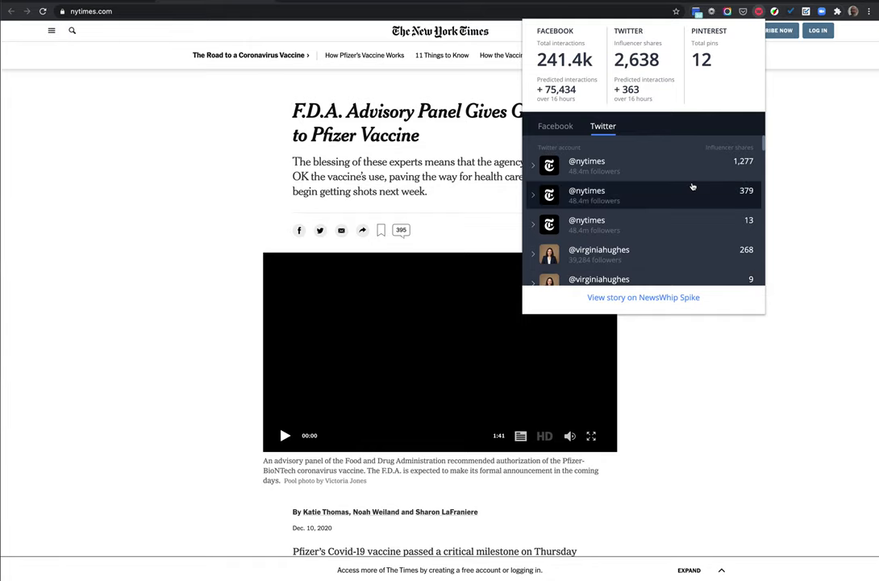
{"action": "mouse_move", "coordinate": [691, 179]}
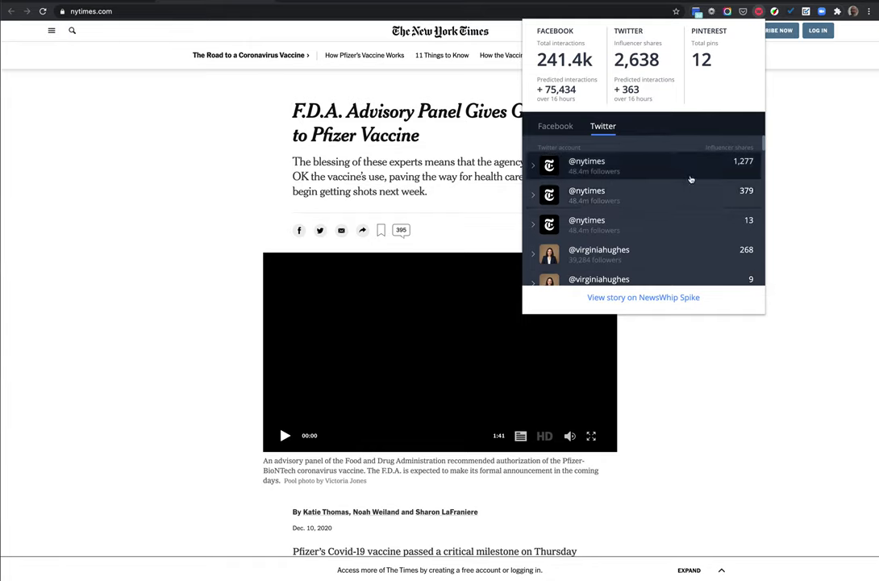
{"action": "mouse_move", "coordinate": [661, 199]}
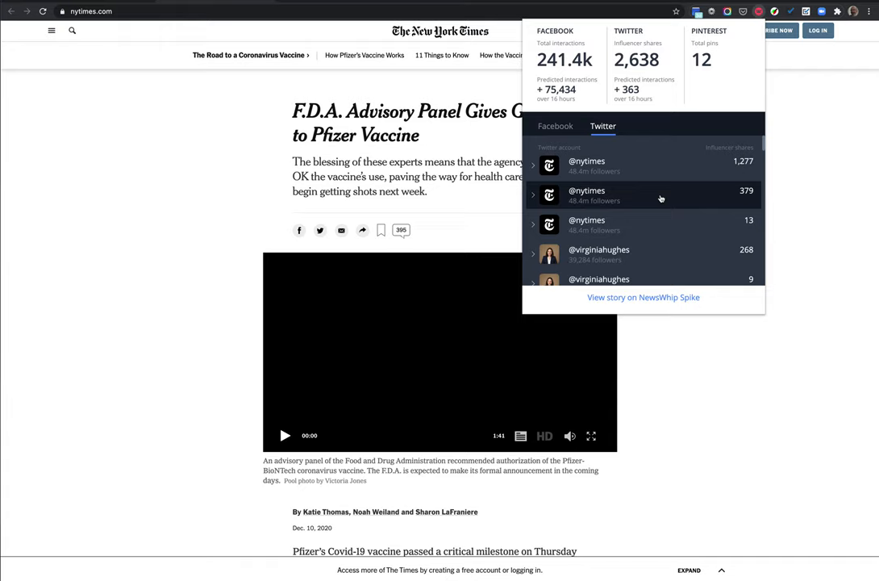
Return to the Facebook sharer list, showing accounts such as CAgovernor with 2,153 interactions.
{"action": "scroll", "scroll_direction": "down", "scroll_amount": 3}
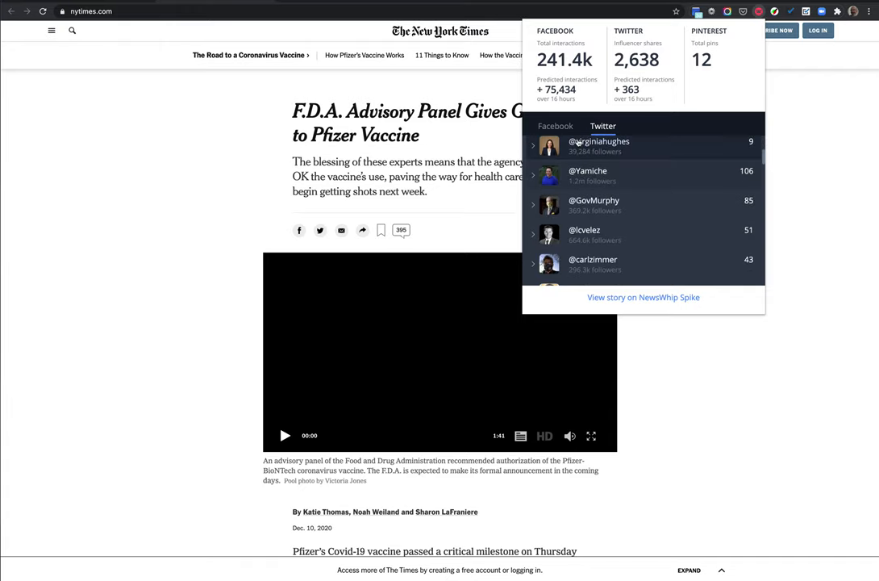
{"action": "left_click", "coordinate": [555, 125]}
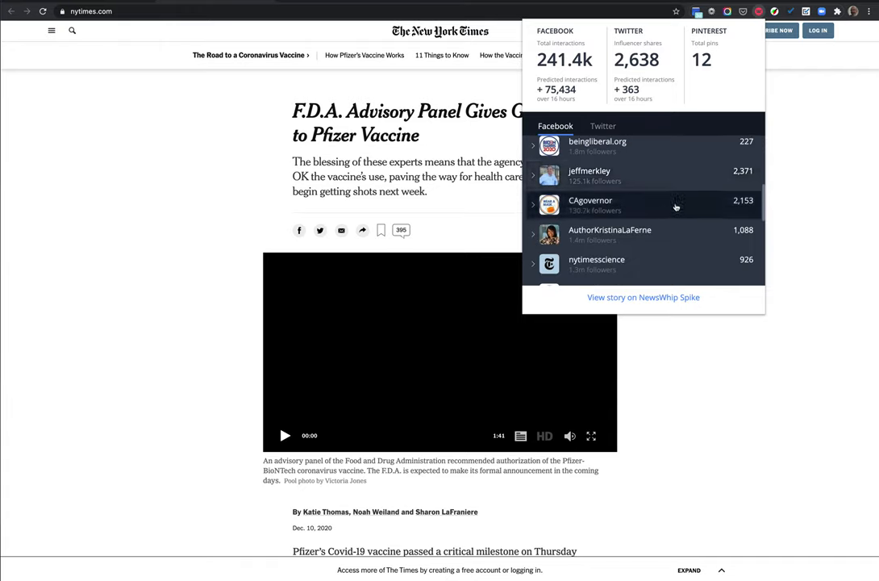
{"action": "mouse_move", "coordinate": [676, 206]}
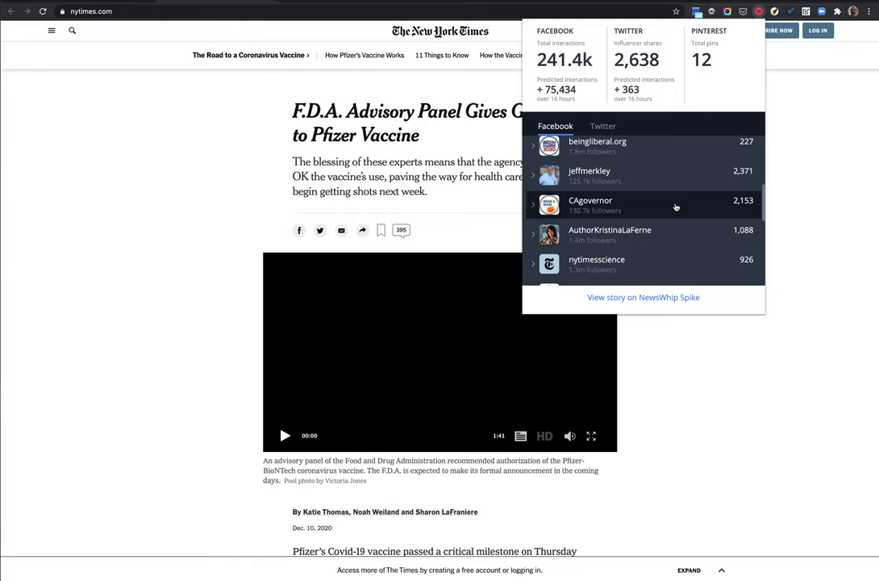
{"action": "mouse_move", "coordinate": [681, 205]}
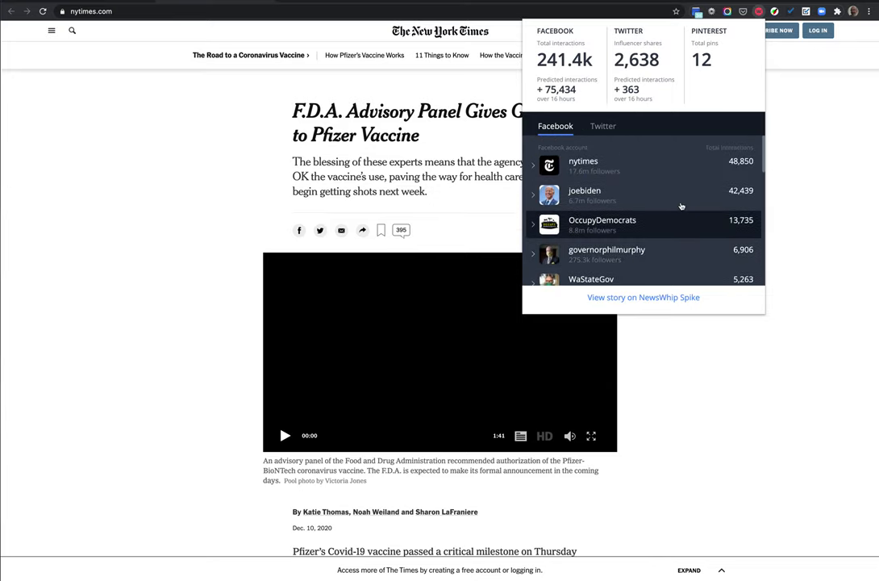
{"action": "mouse_move", "coordinate": [673, 170]}
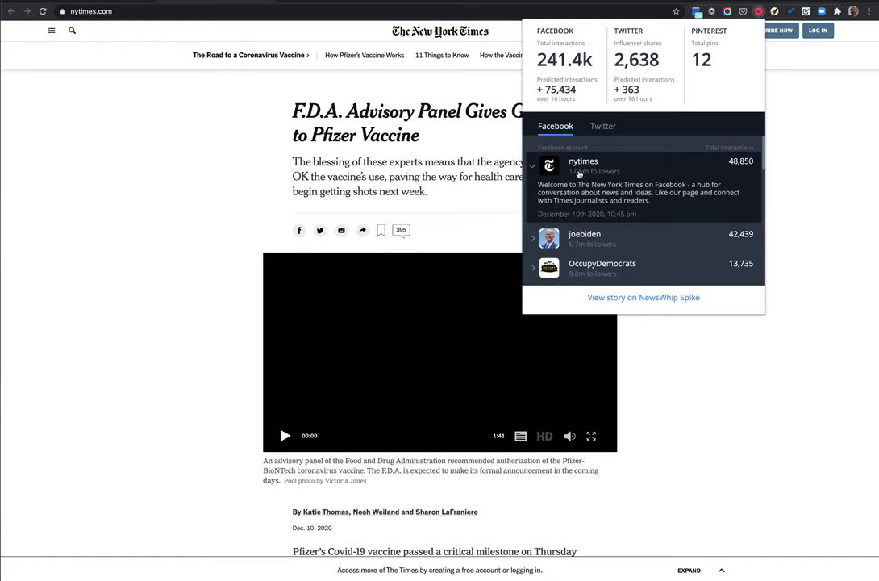
Collapse the expanded nytimes entry to show the full ranked list of Facebook sharers.
{"action": "left_click", "coordinate": [534, 167]}
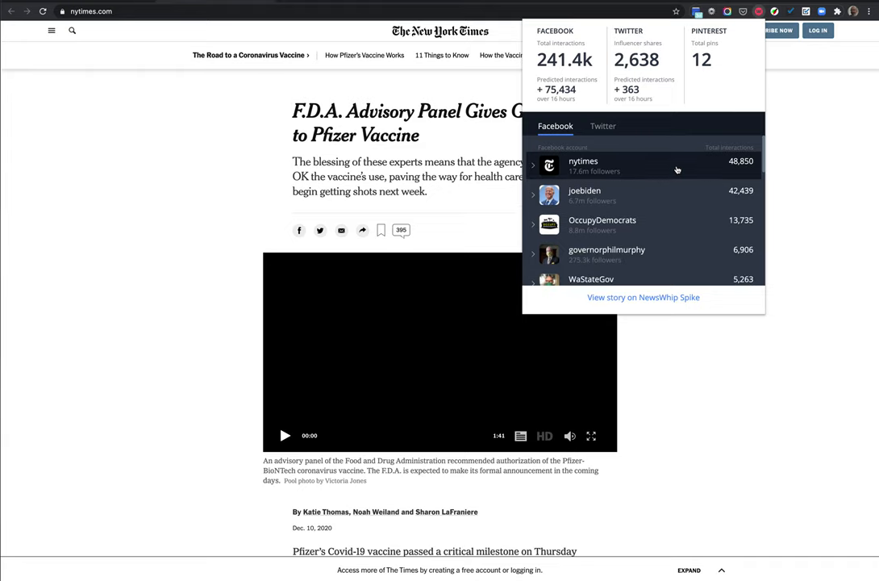
{"action": "mouse_move", "coordinate": [680, 168]}
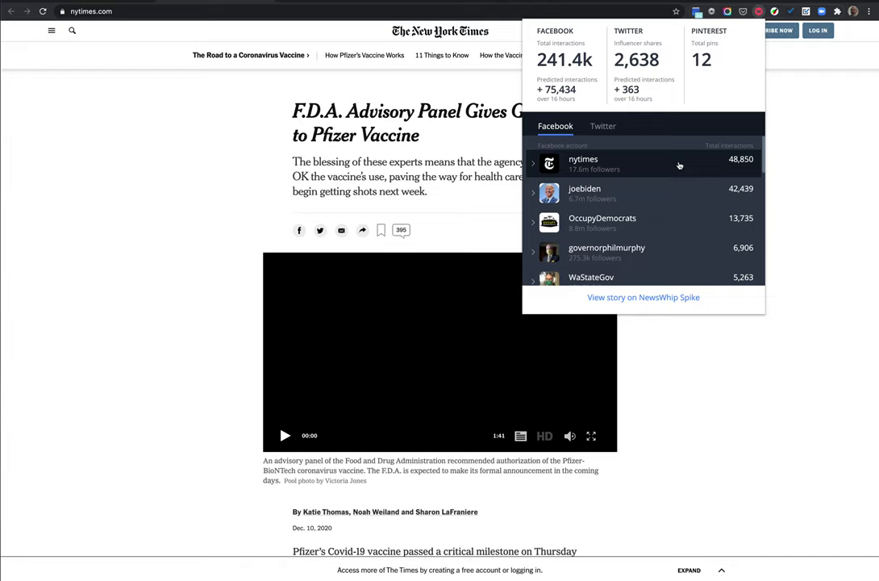
{"action": "mouse_move", "coordinate": [675, 166]}
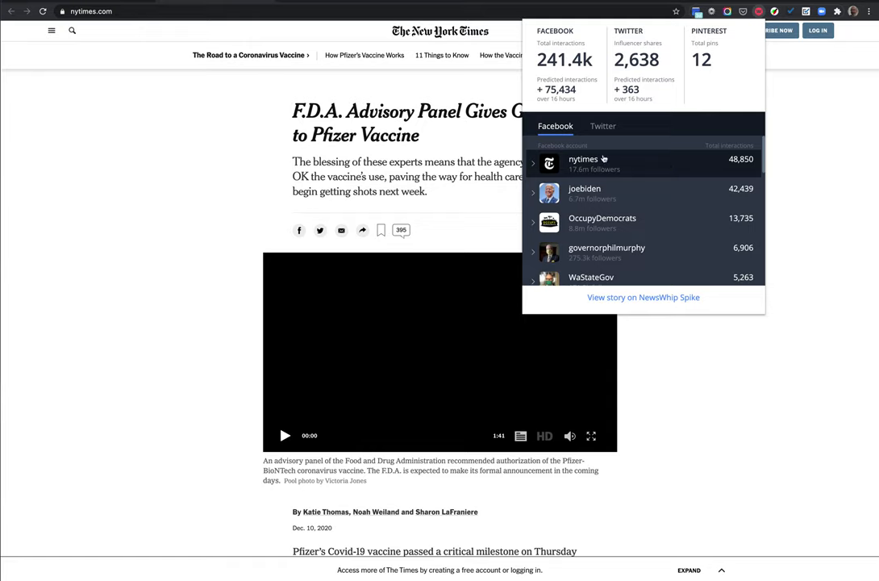
{"action": "mouse_move", "coordinate": [619, 158]}
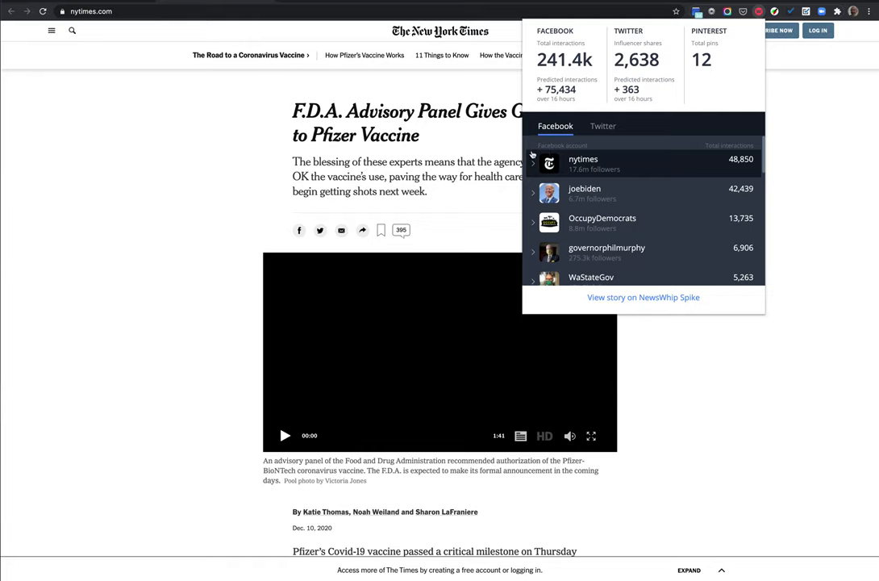
{"action": "mouse_move", "coordinate": [653, 162]}
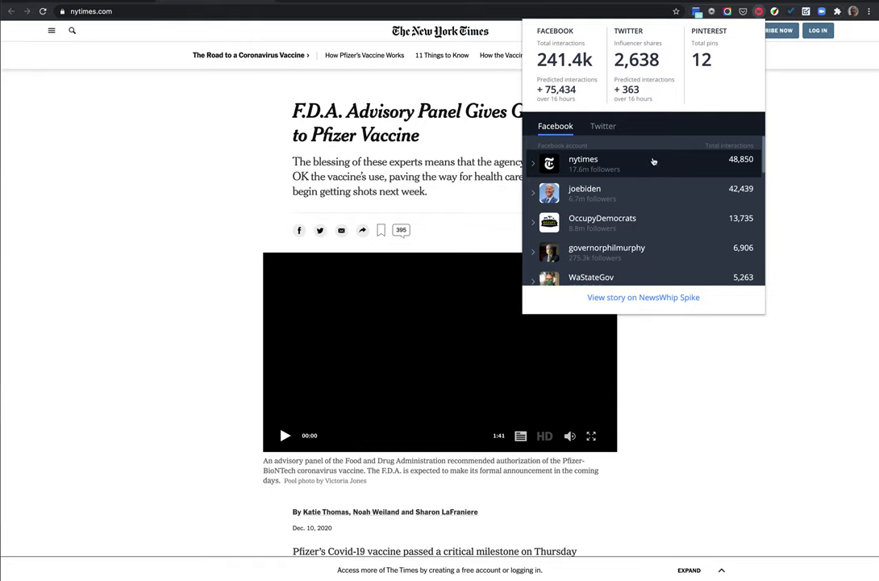
{"action": "mouse_move", "coordinate": [665, 126]}
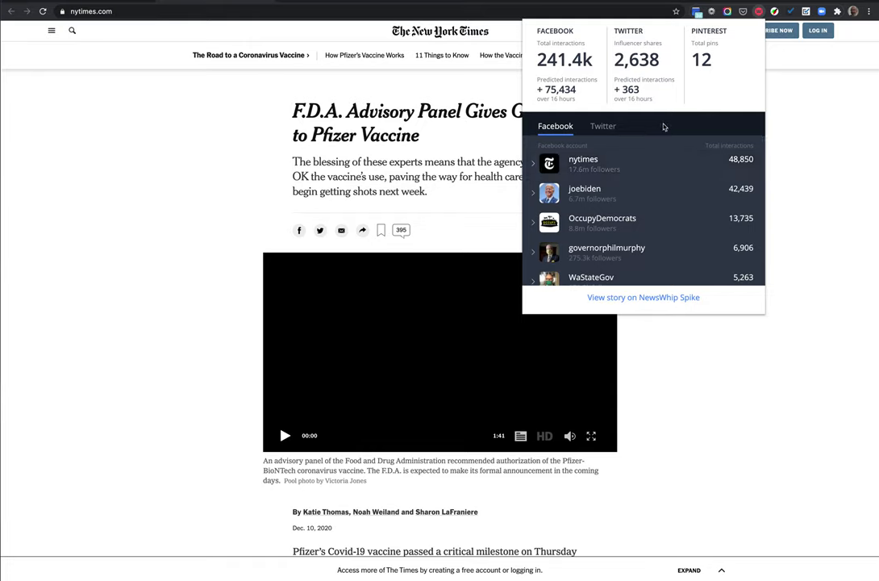
{"action": "mouse_move", "coordinate": [662, 127]}
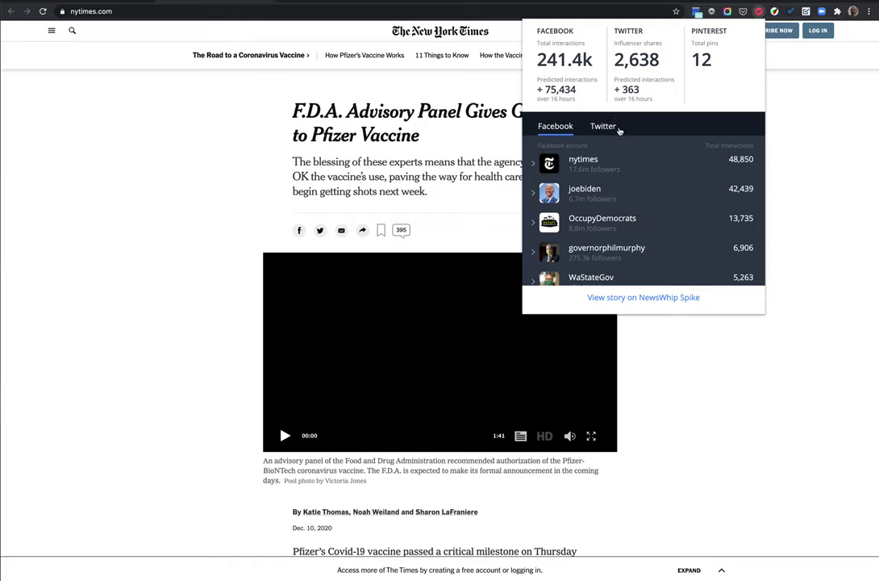
{"action": "mouse_move", "coordinate": [632, 130]}
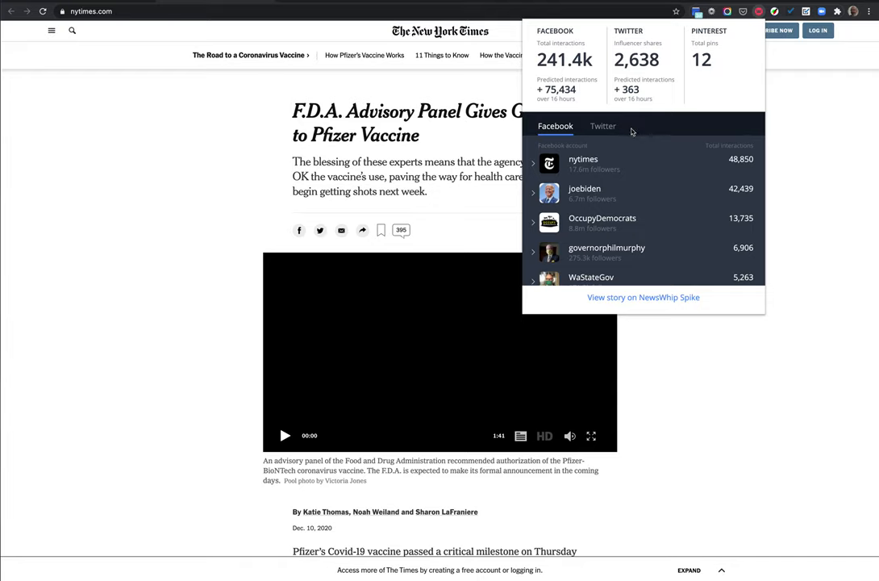
{"action": "mouse_move", "coordinate": [626, 130]}
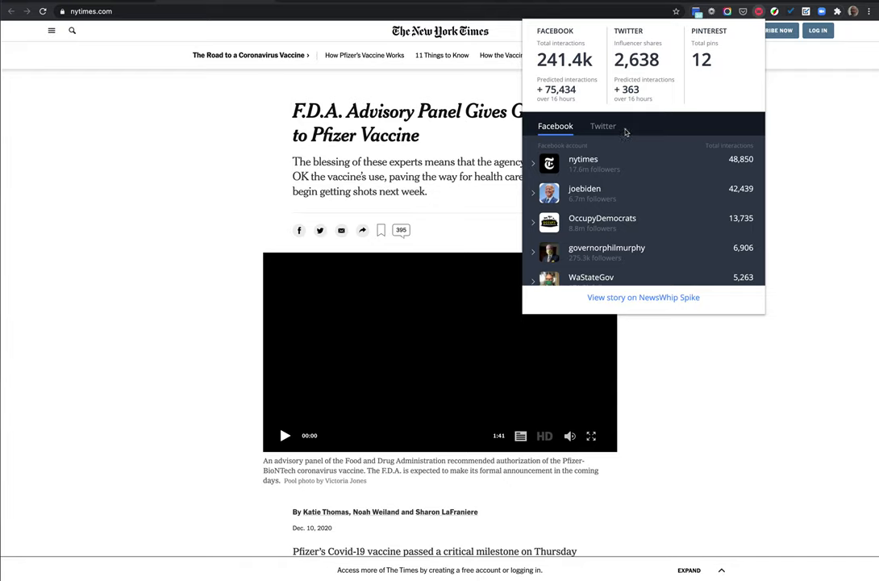
{"action": "mouse_move", "coordinate": [627, 131]}
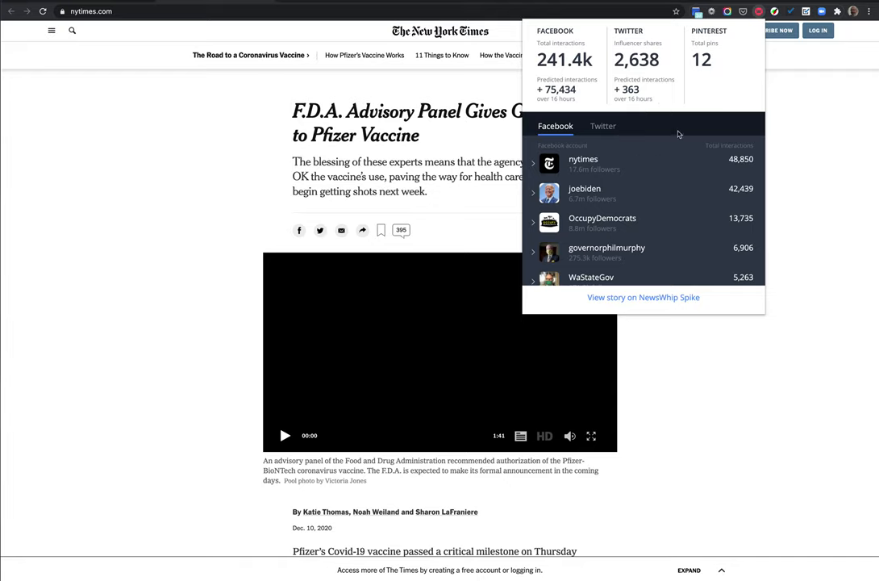
{"action": "mouse_move", "coordinate": [722, 53]}
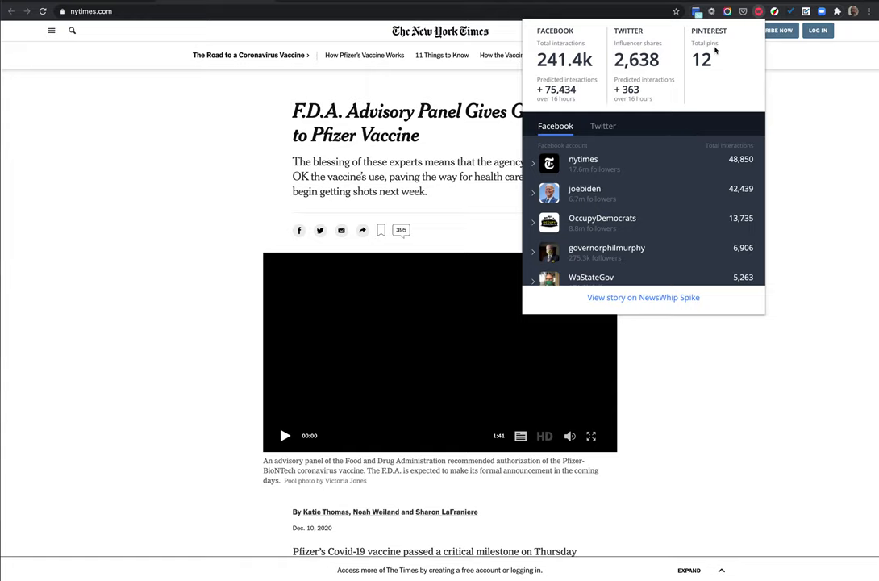
{"action": "mouse_move", "coordinate": [733, 86]}
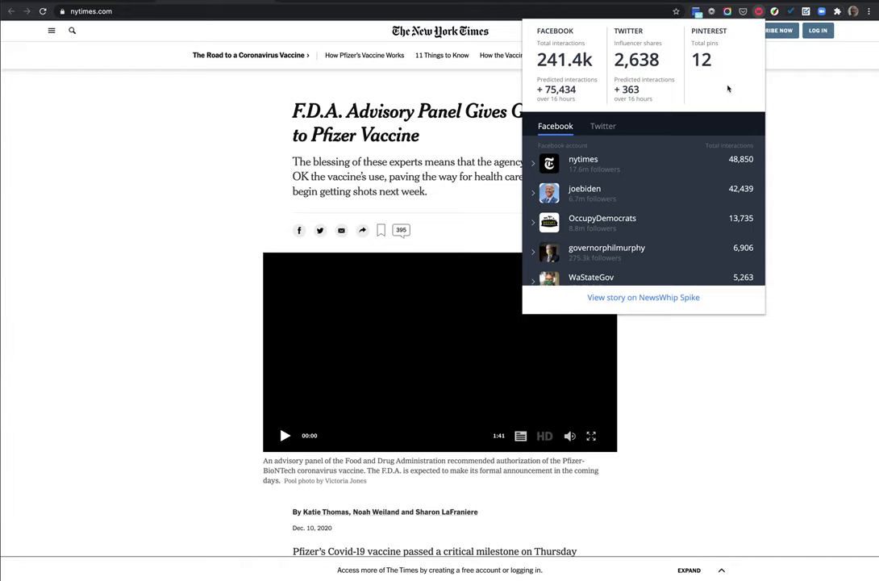
{"action": "mouse_move", "coordinate": [725, 95]}
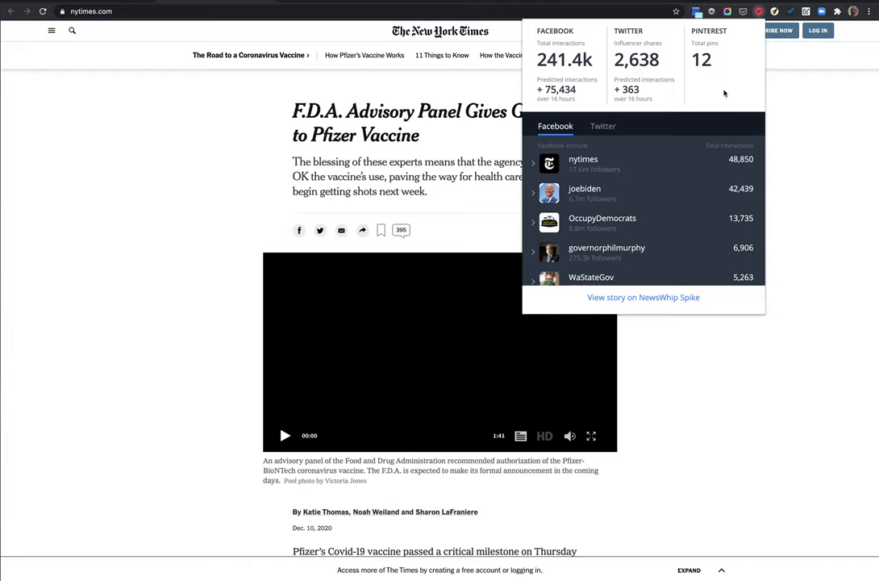
{"action": "mouse_move", "coordinate": [668, 100]}
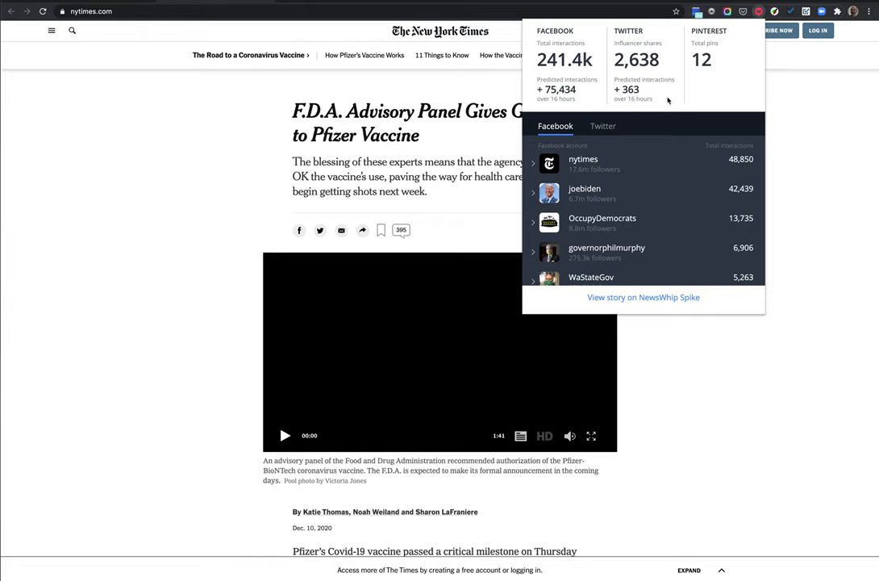
{"action": "mouse_move", "coordinate": [410, 95]}
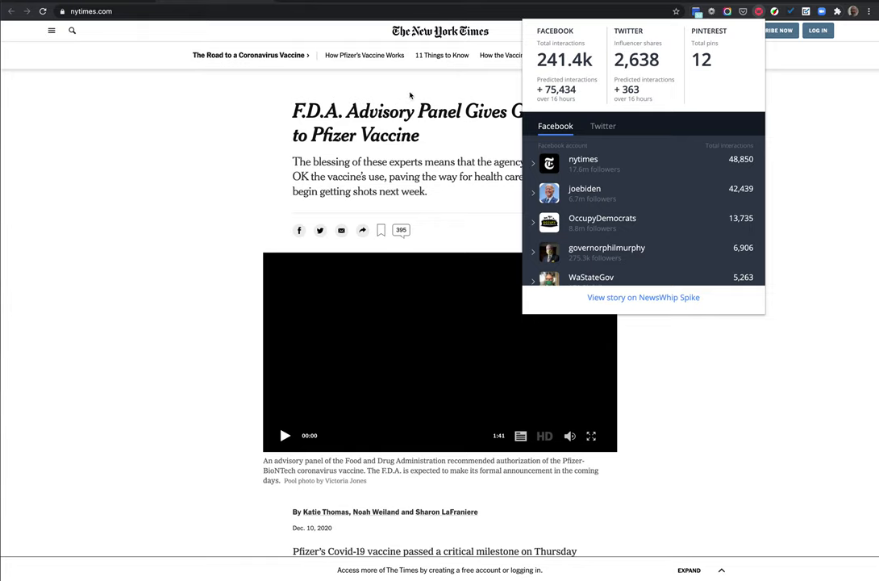
{"action": "mouse_move", "coordinate": [422, 93]}
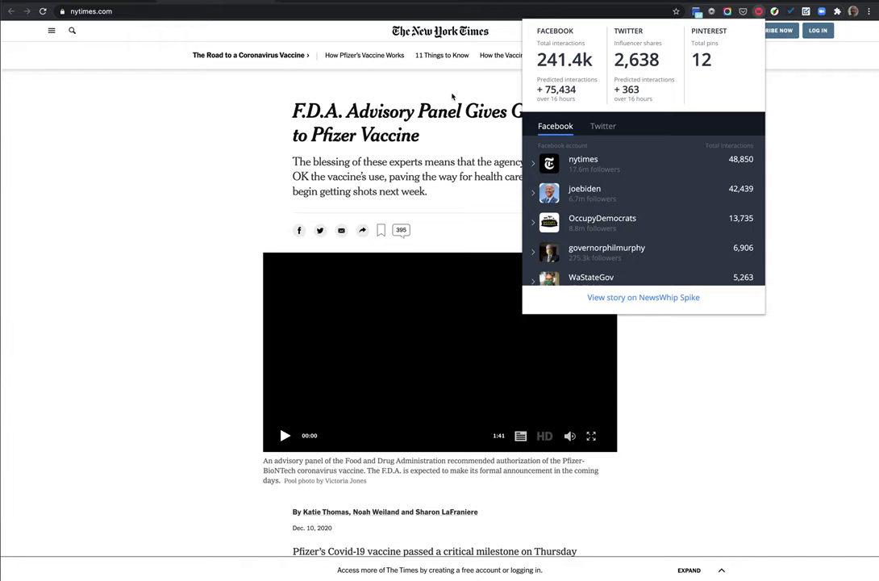
{"action": "mouse_move", "coordinate": [472, 83]}
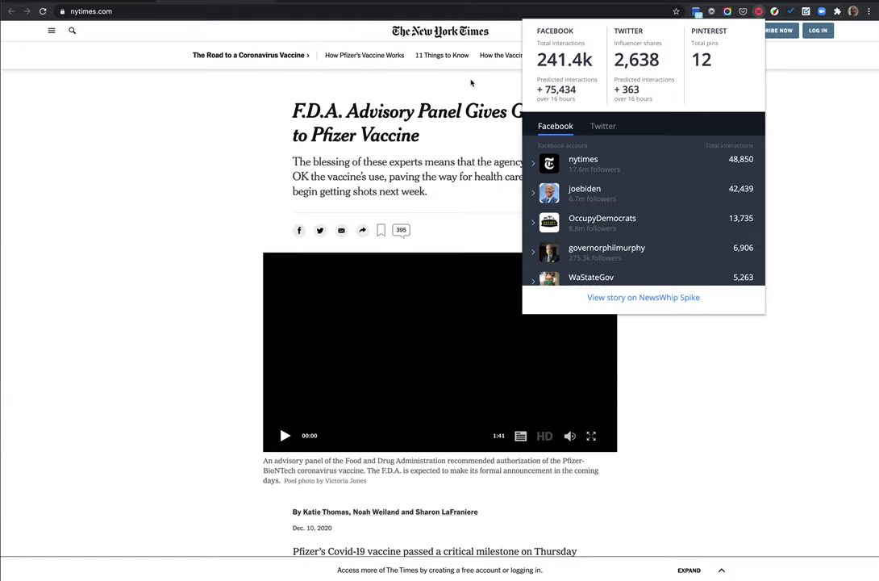